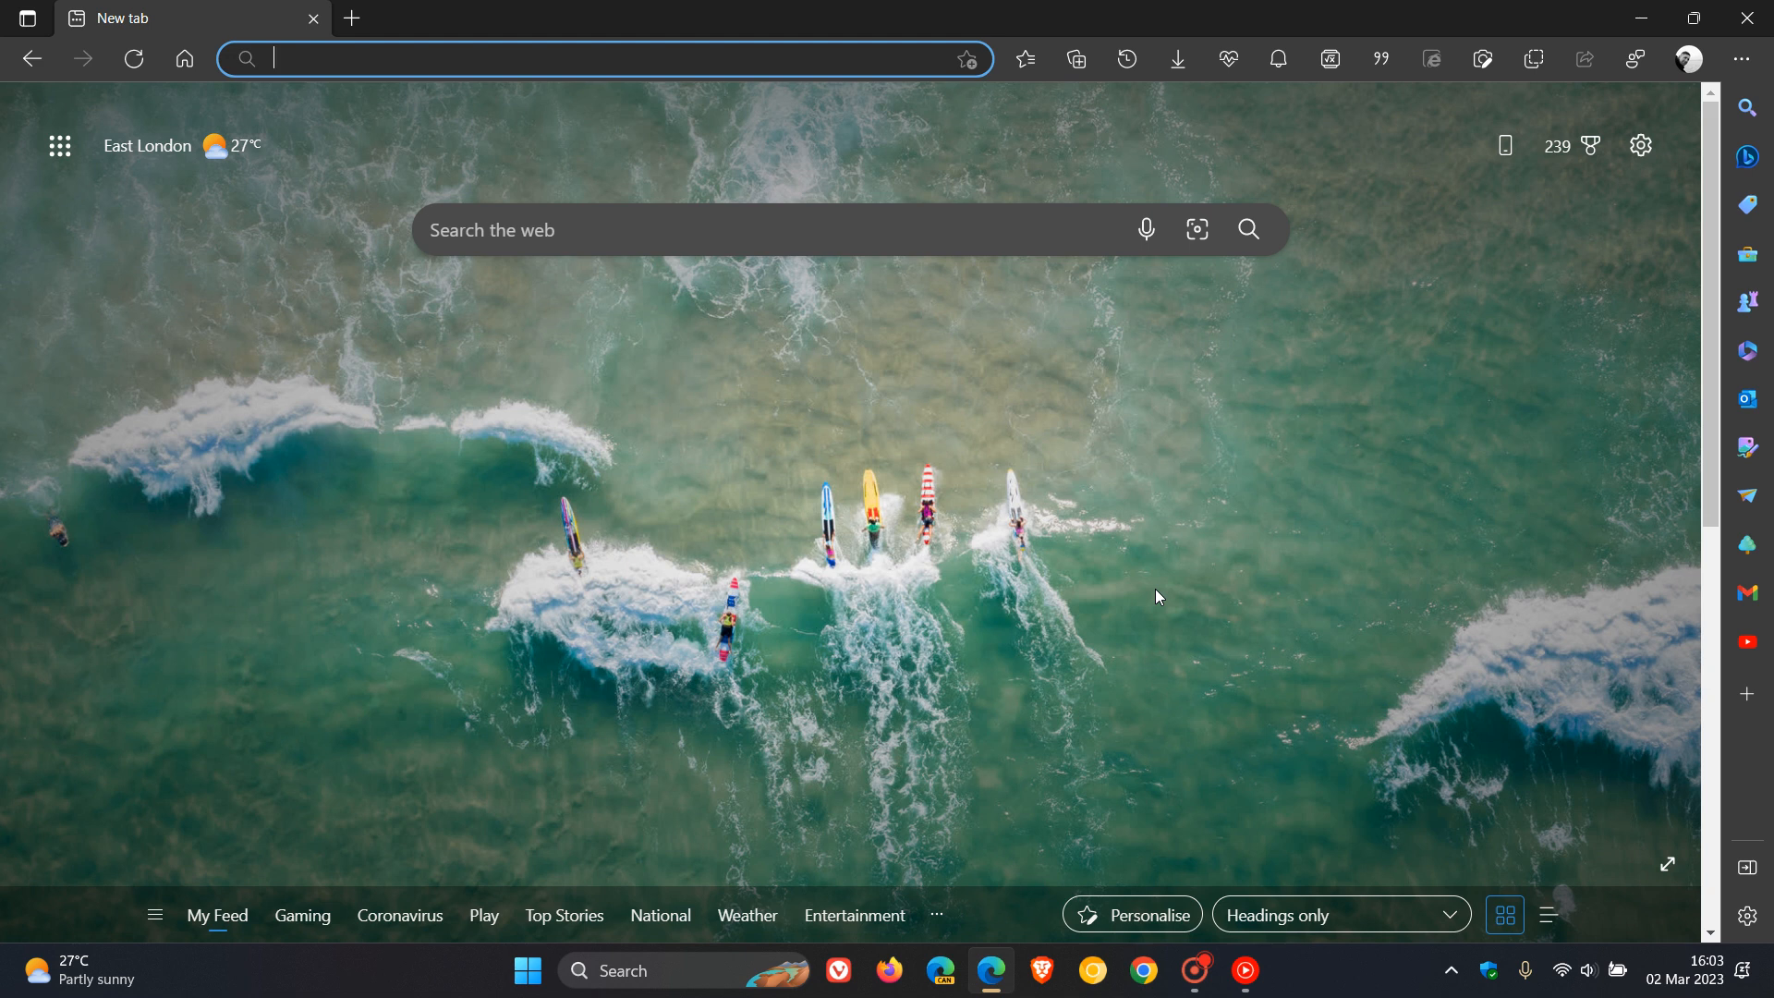
{"action": "mouse_move", "coordinate": [1136, 525]}
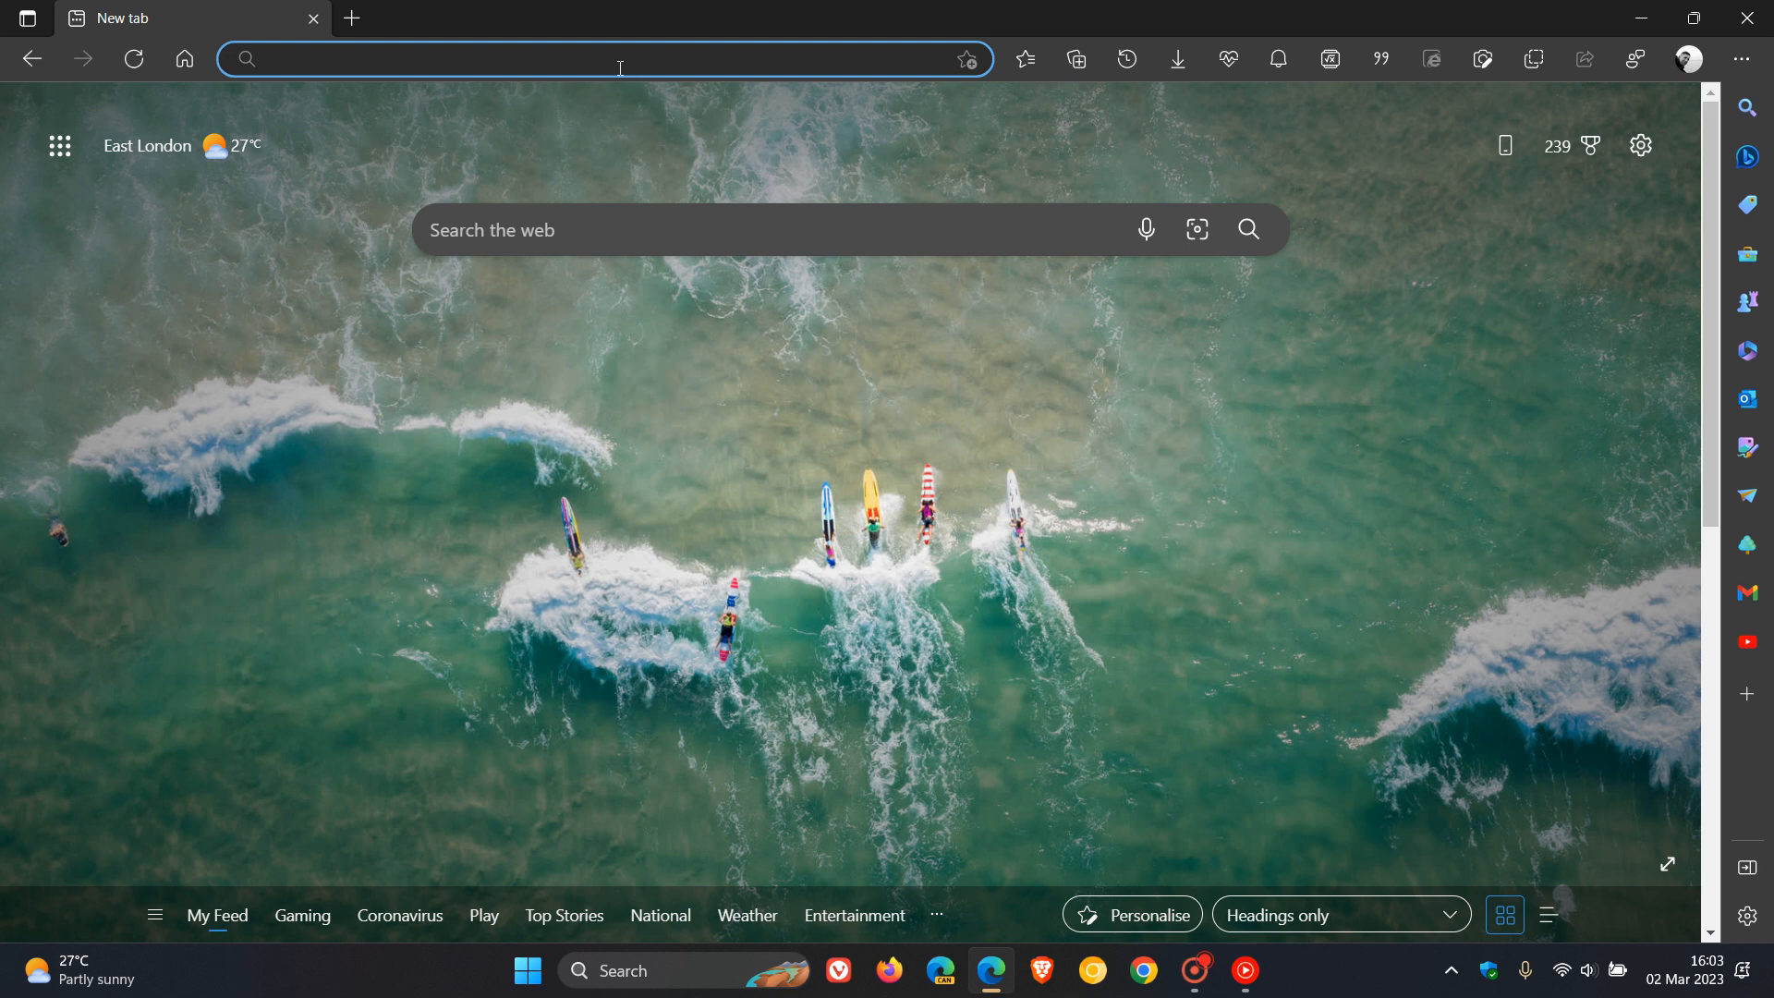
{"action": "mouse_move", "coordinate": [967, 495]}
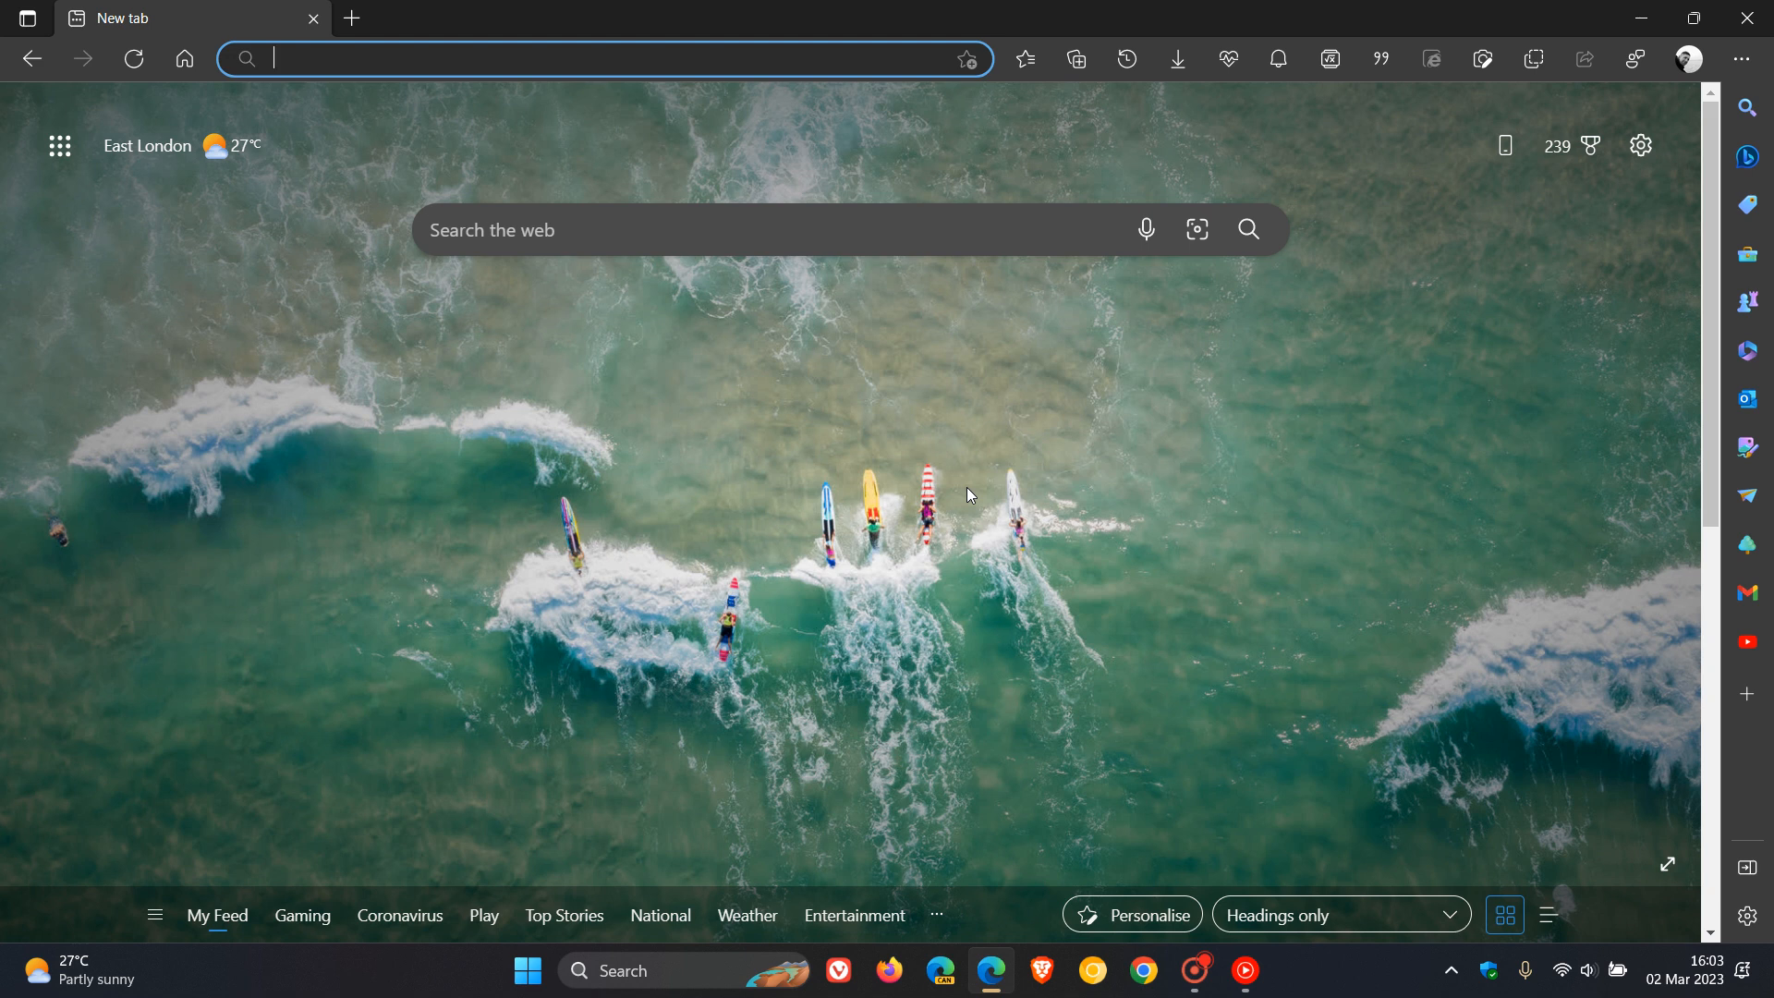
{"action": "mouse_move", "coordinate": [956, 421]}
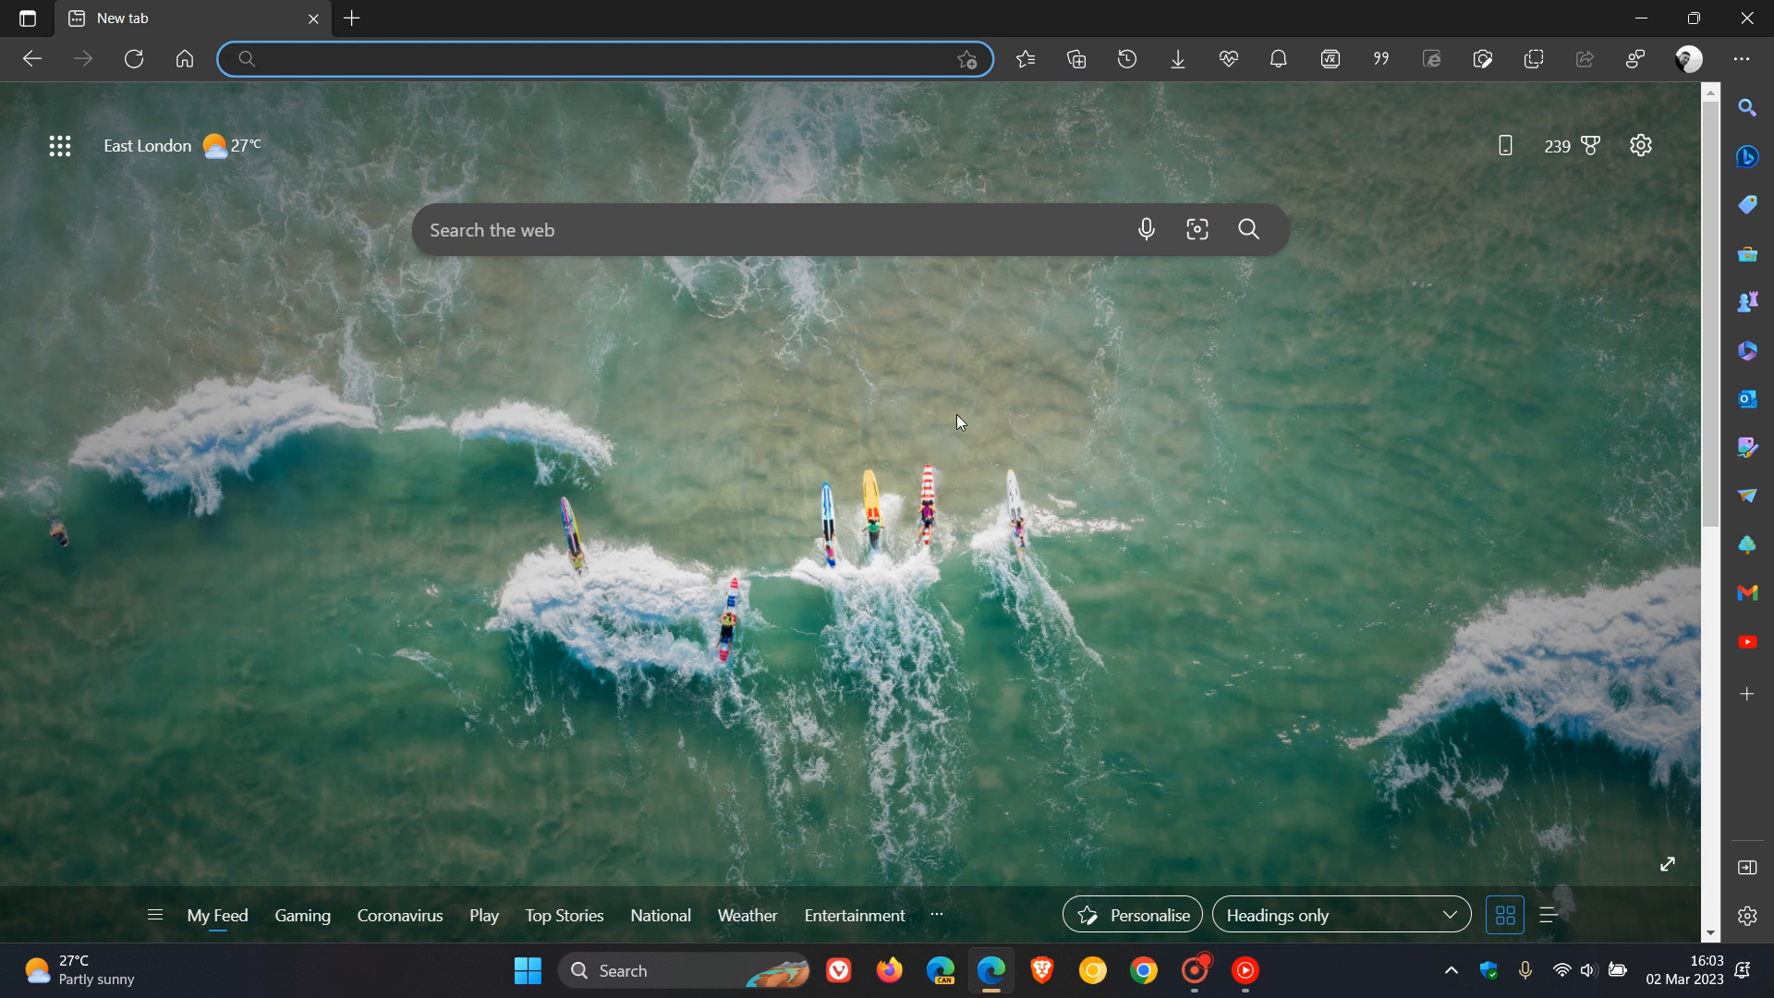
{"action": "mouse_move", "coordinate": [799, 218]}
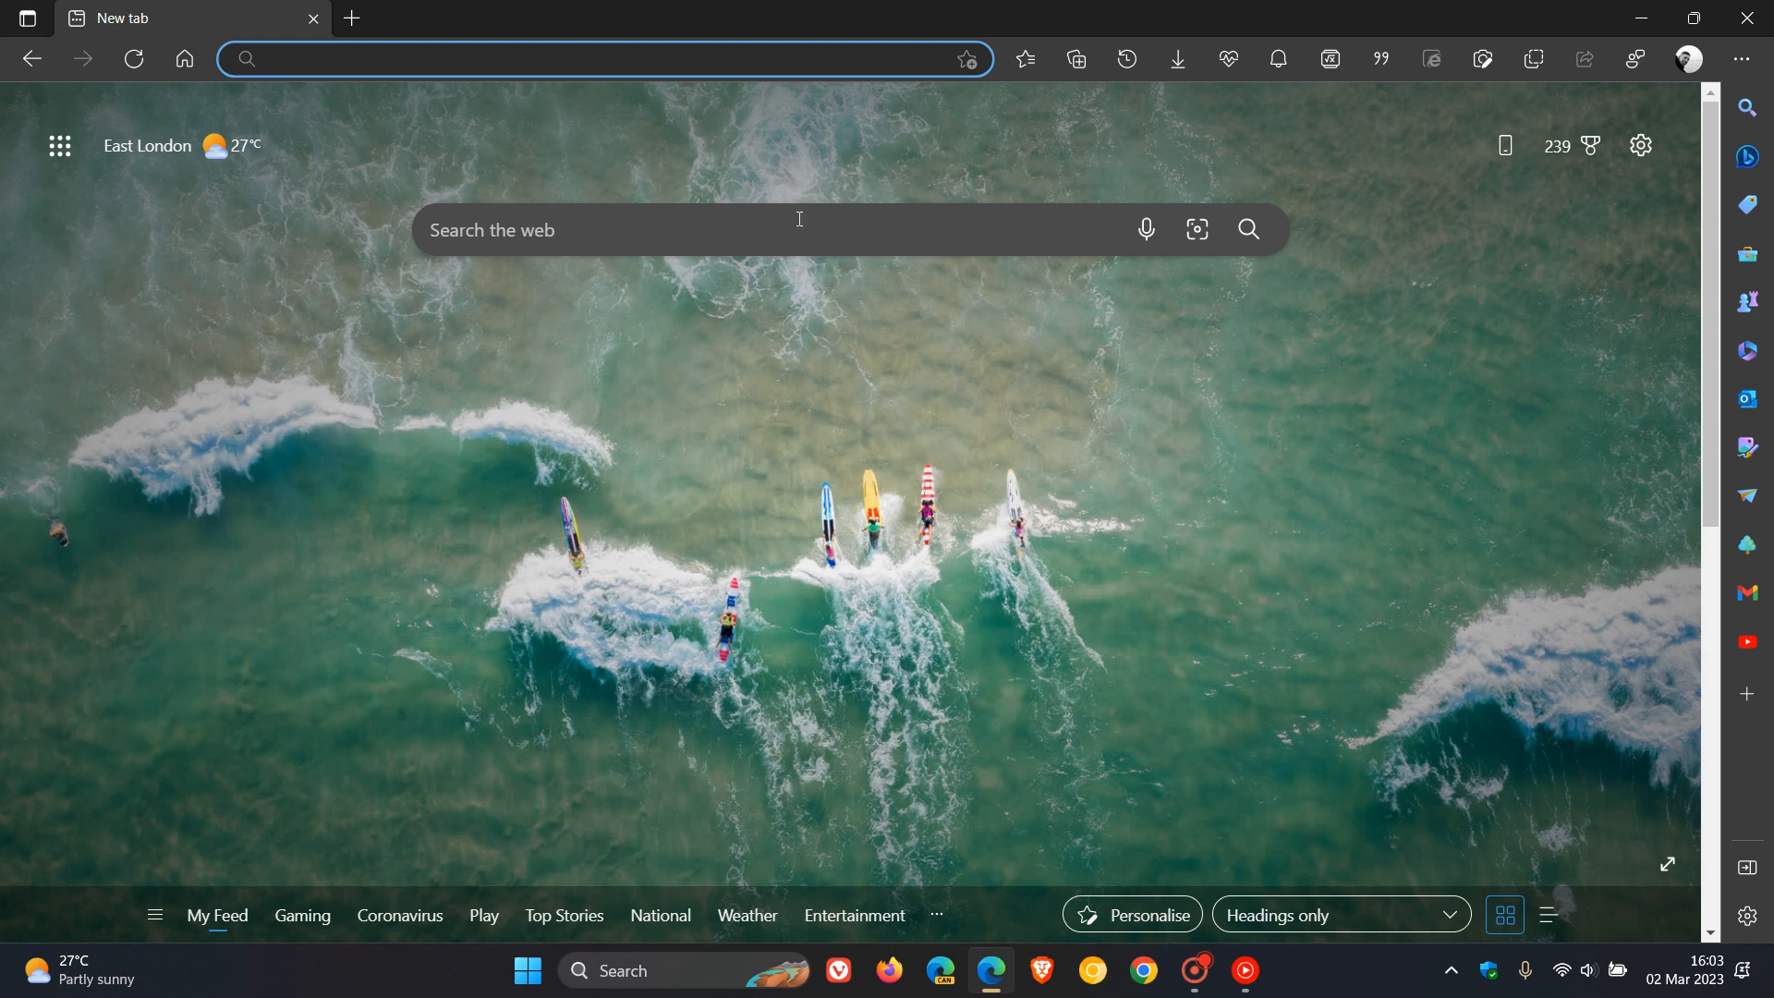
Step: Show recent searches with the filter row, then open search filter settings from the gear icon
{"action": "left_click", "coordinate": [603, 57]}
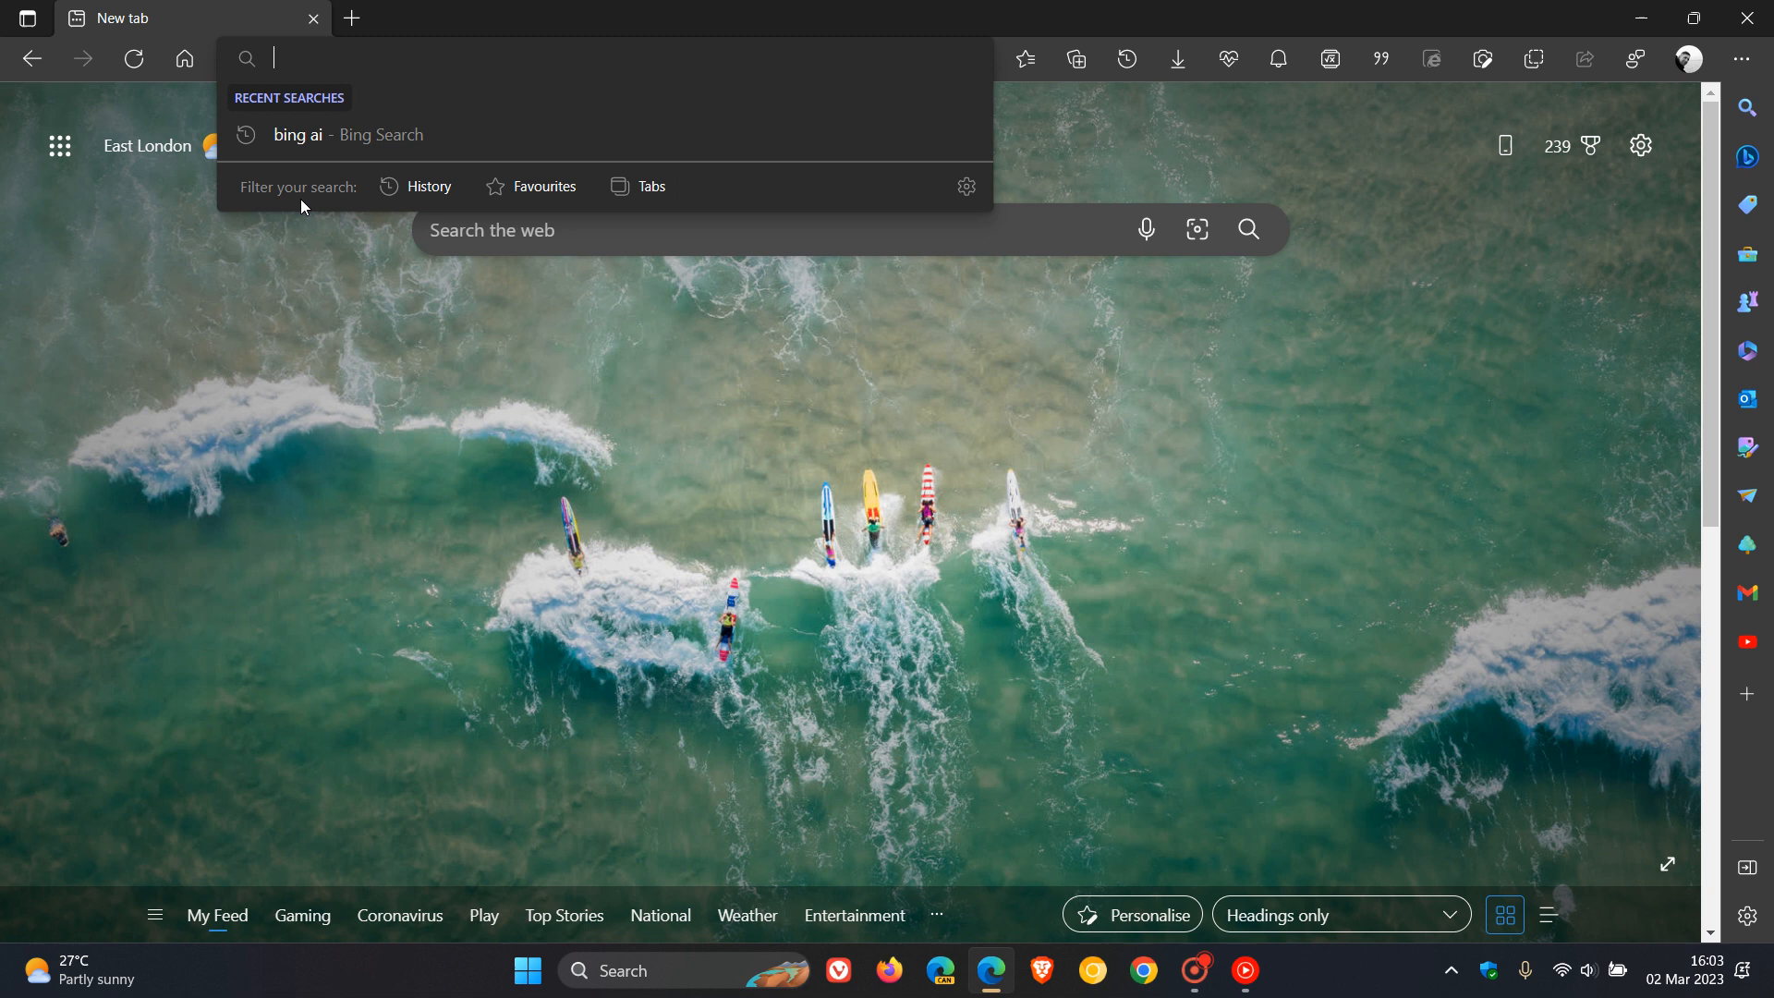
{"action": "mouse_move", "coordinate": [427, 185]}
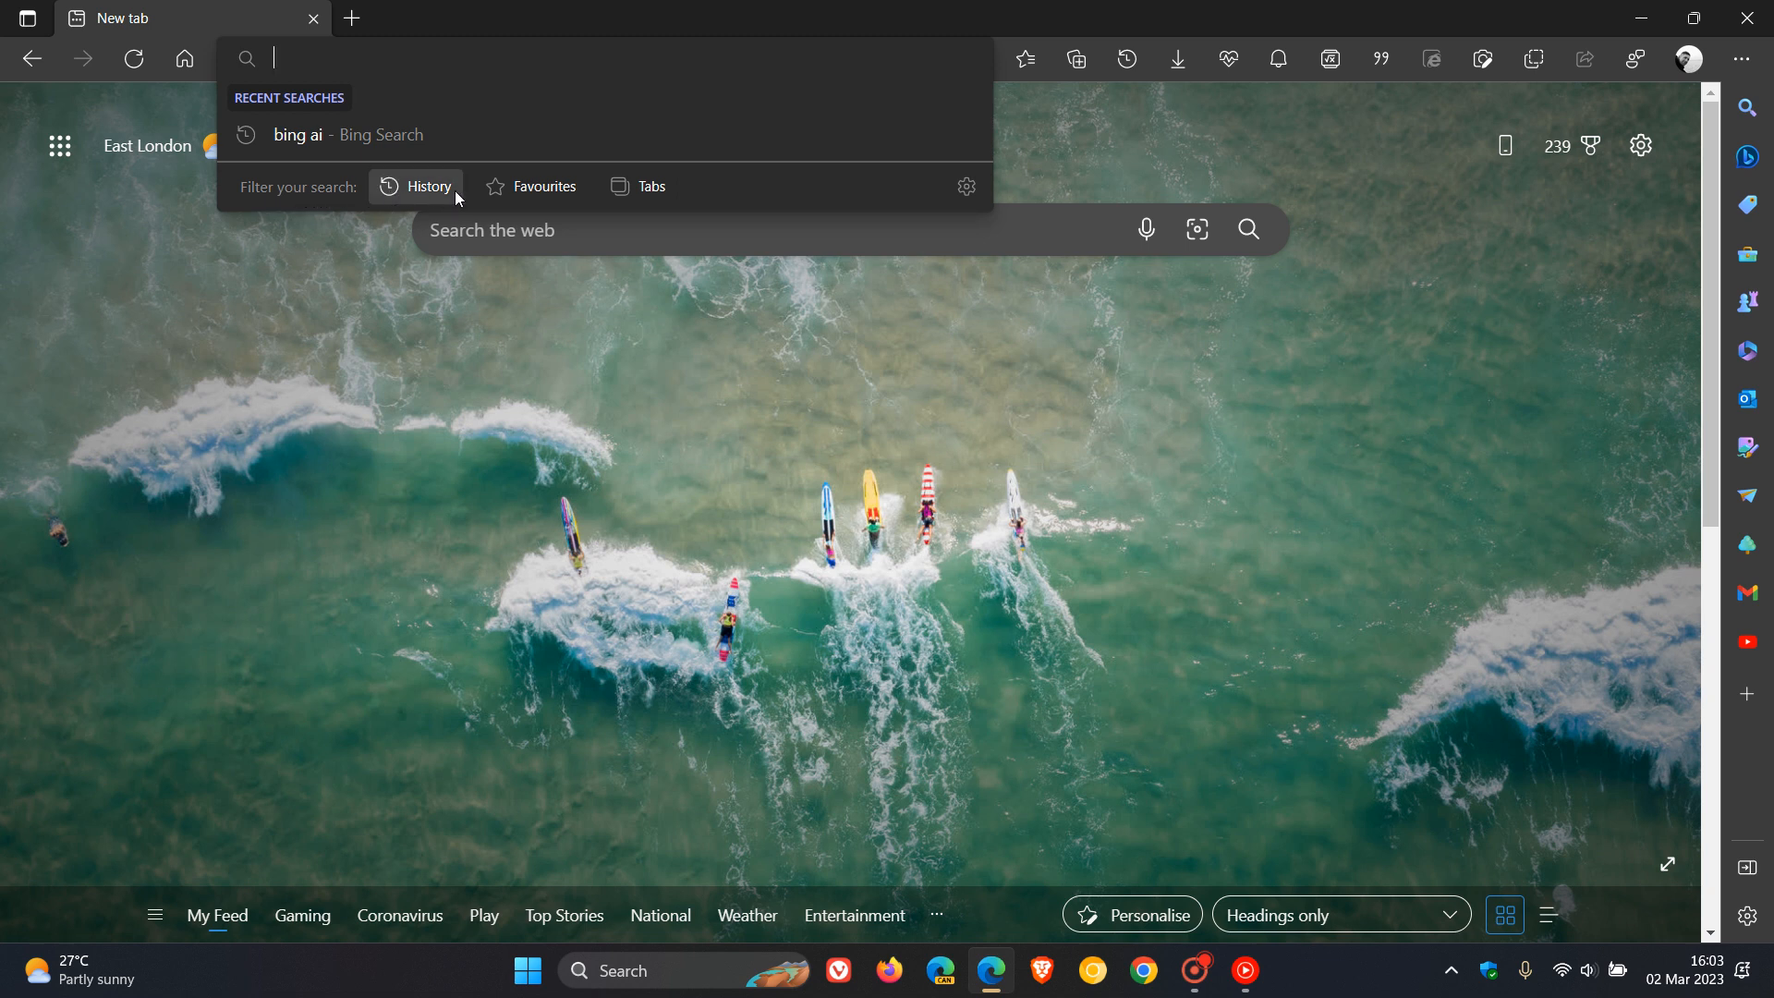
{"action": "mouse_move", "coordinate": [967, 185]}
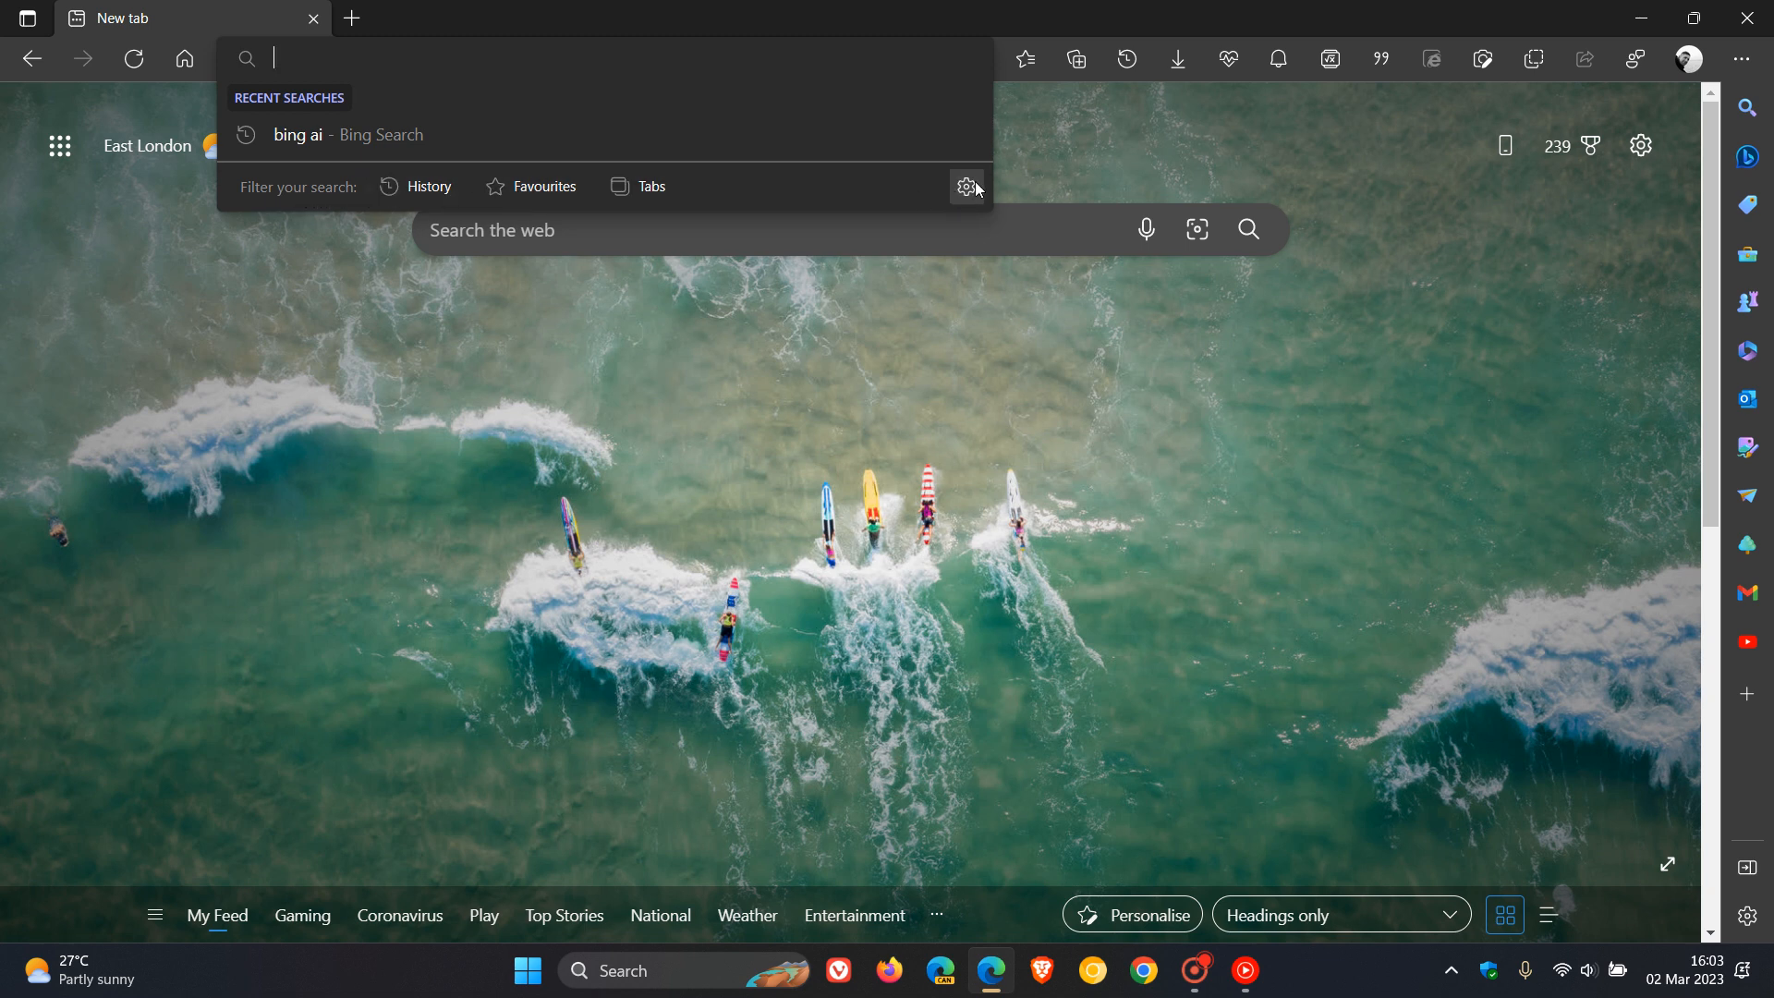
{"action": "mouse_move", "coordinate": [964, 187]}
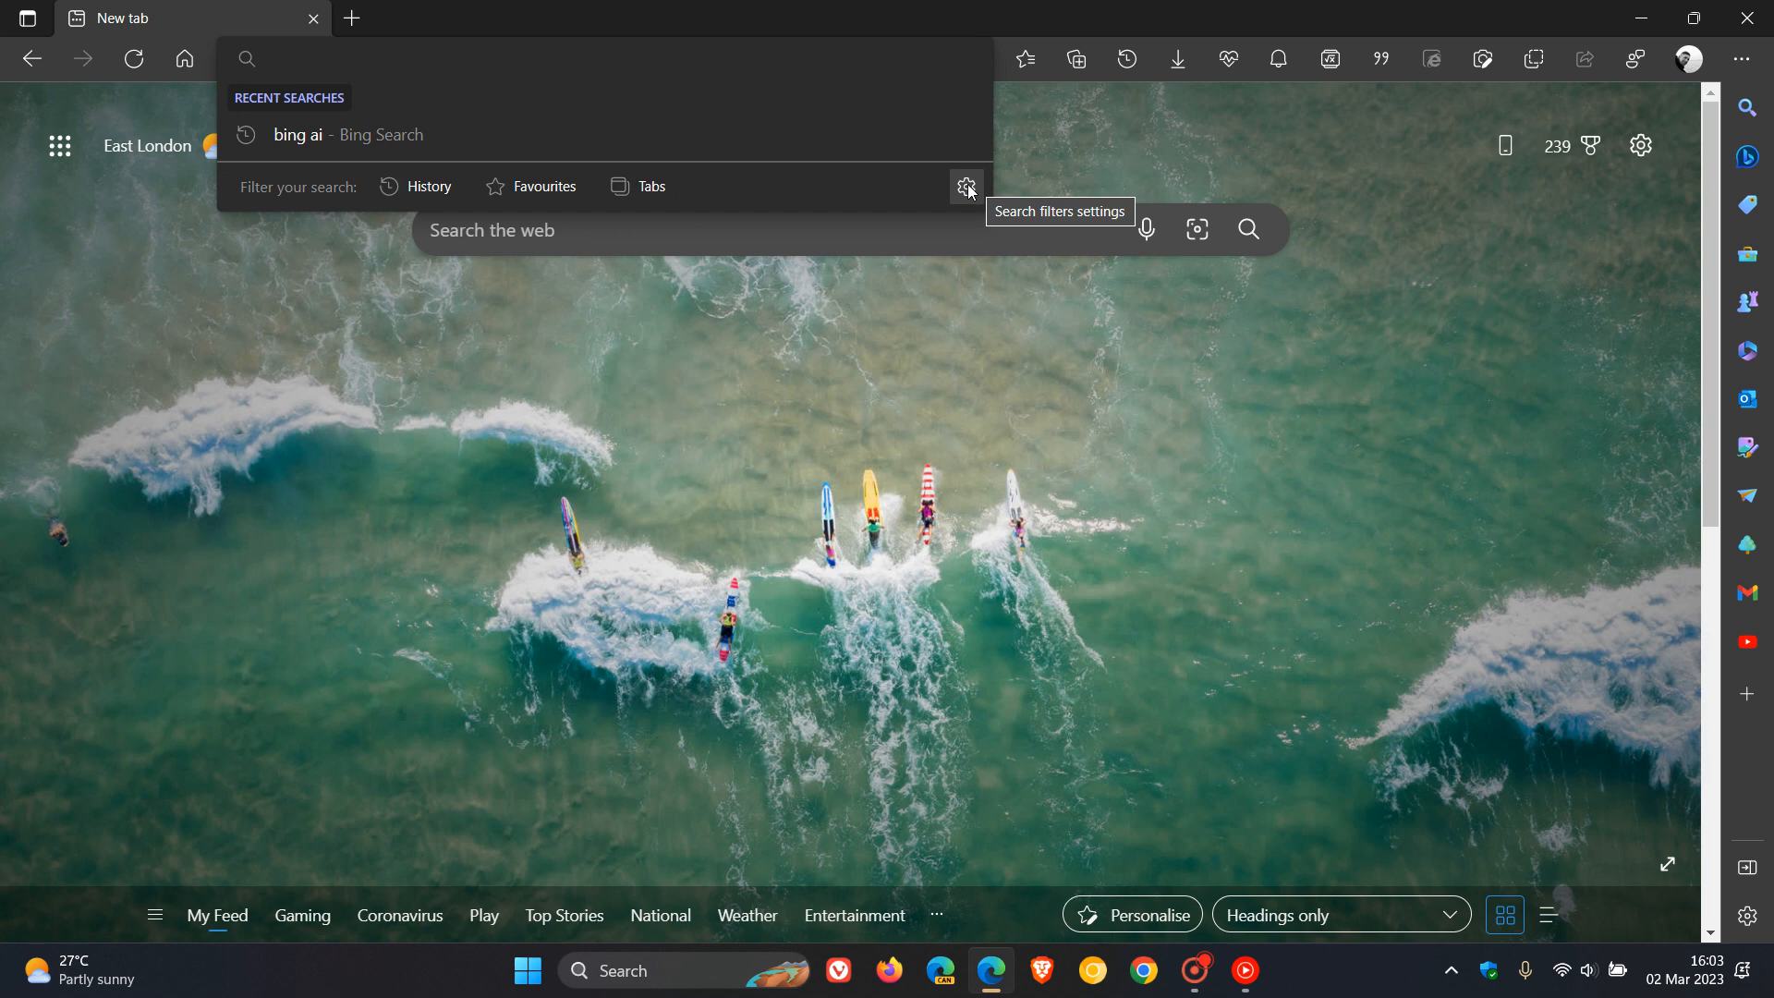
{"action": "left_click", "coordinate": [966, 186]}
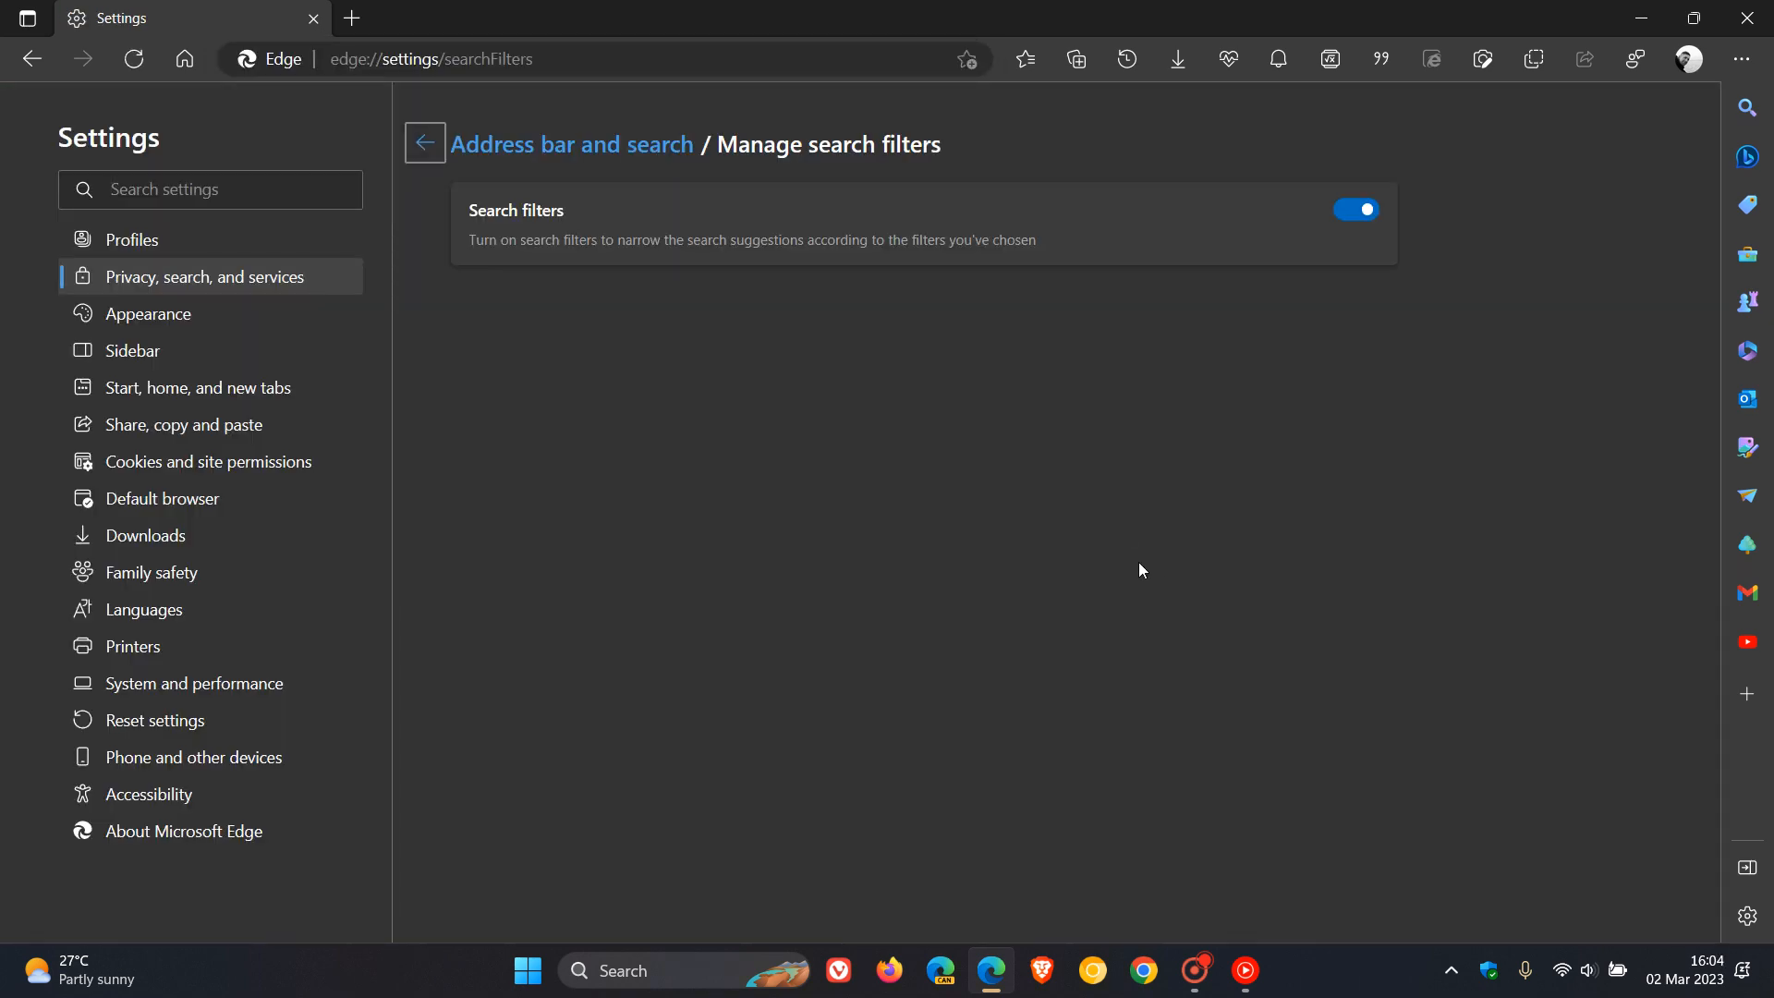
{"action": "mouse_move", "coordinate": [867, 189]}
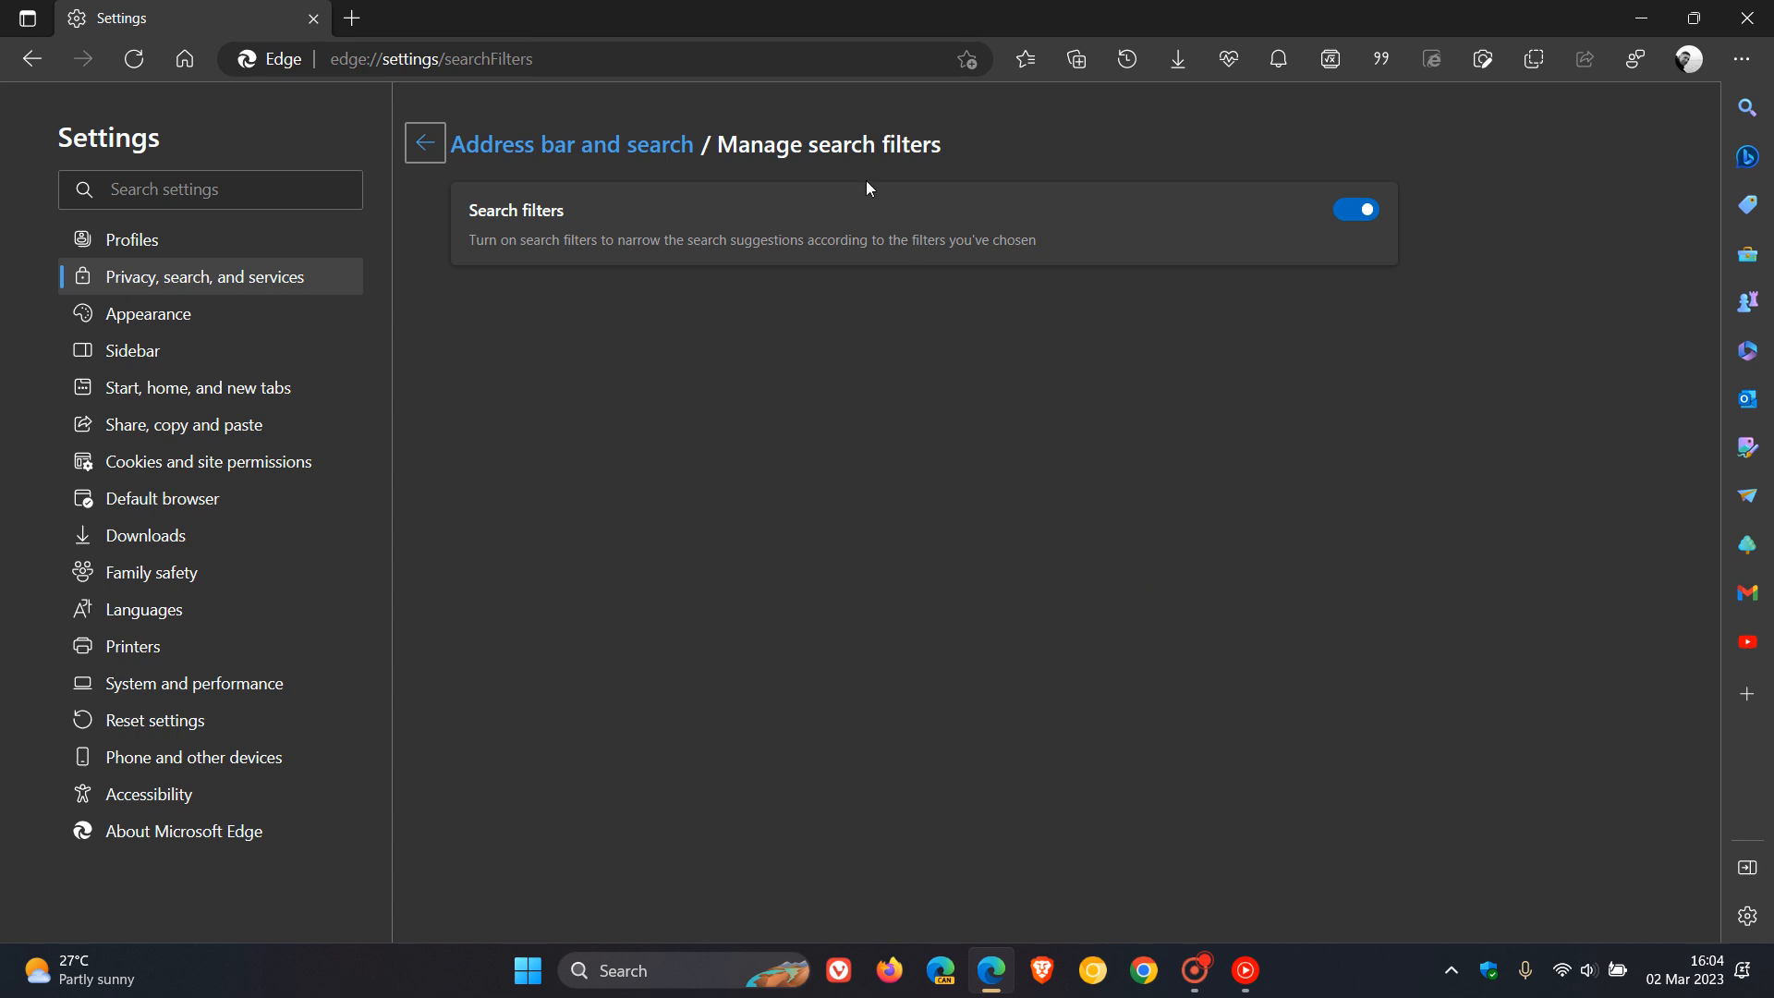
{"action": "mouse_move", "coordinate": [611, 274]}
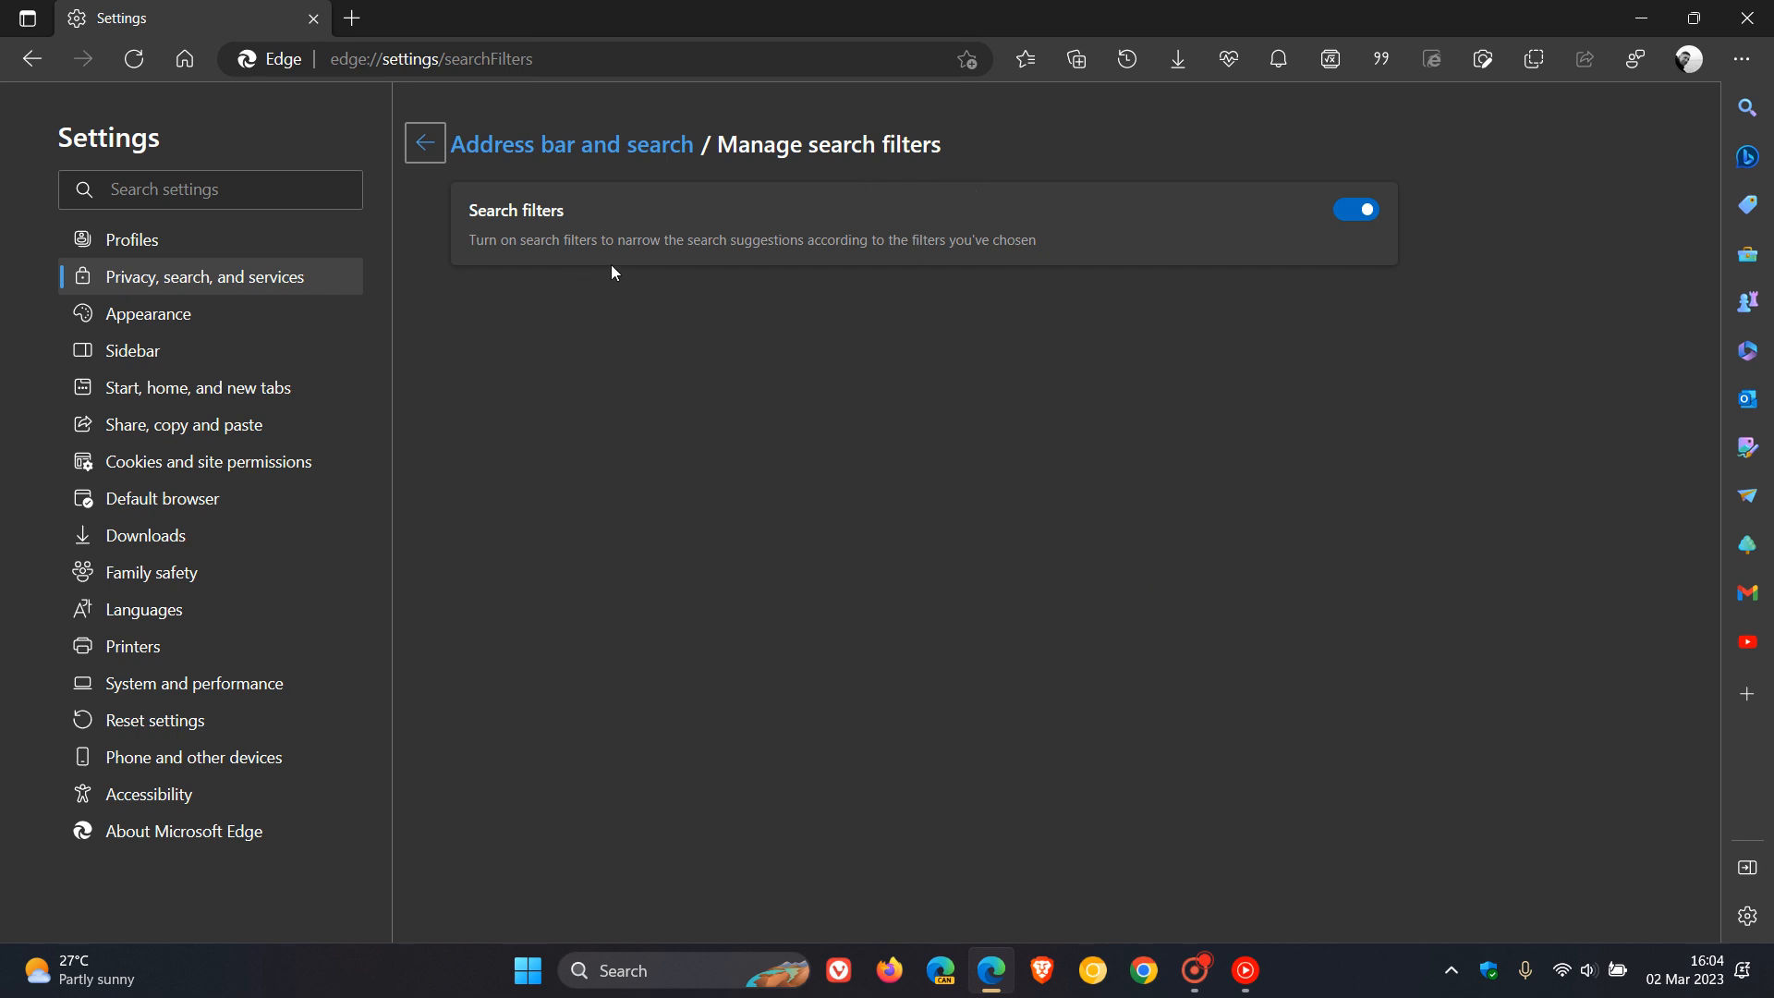
{"action": "mouse_move", "coordinate": [846, 266]}
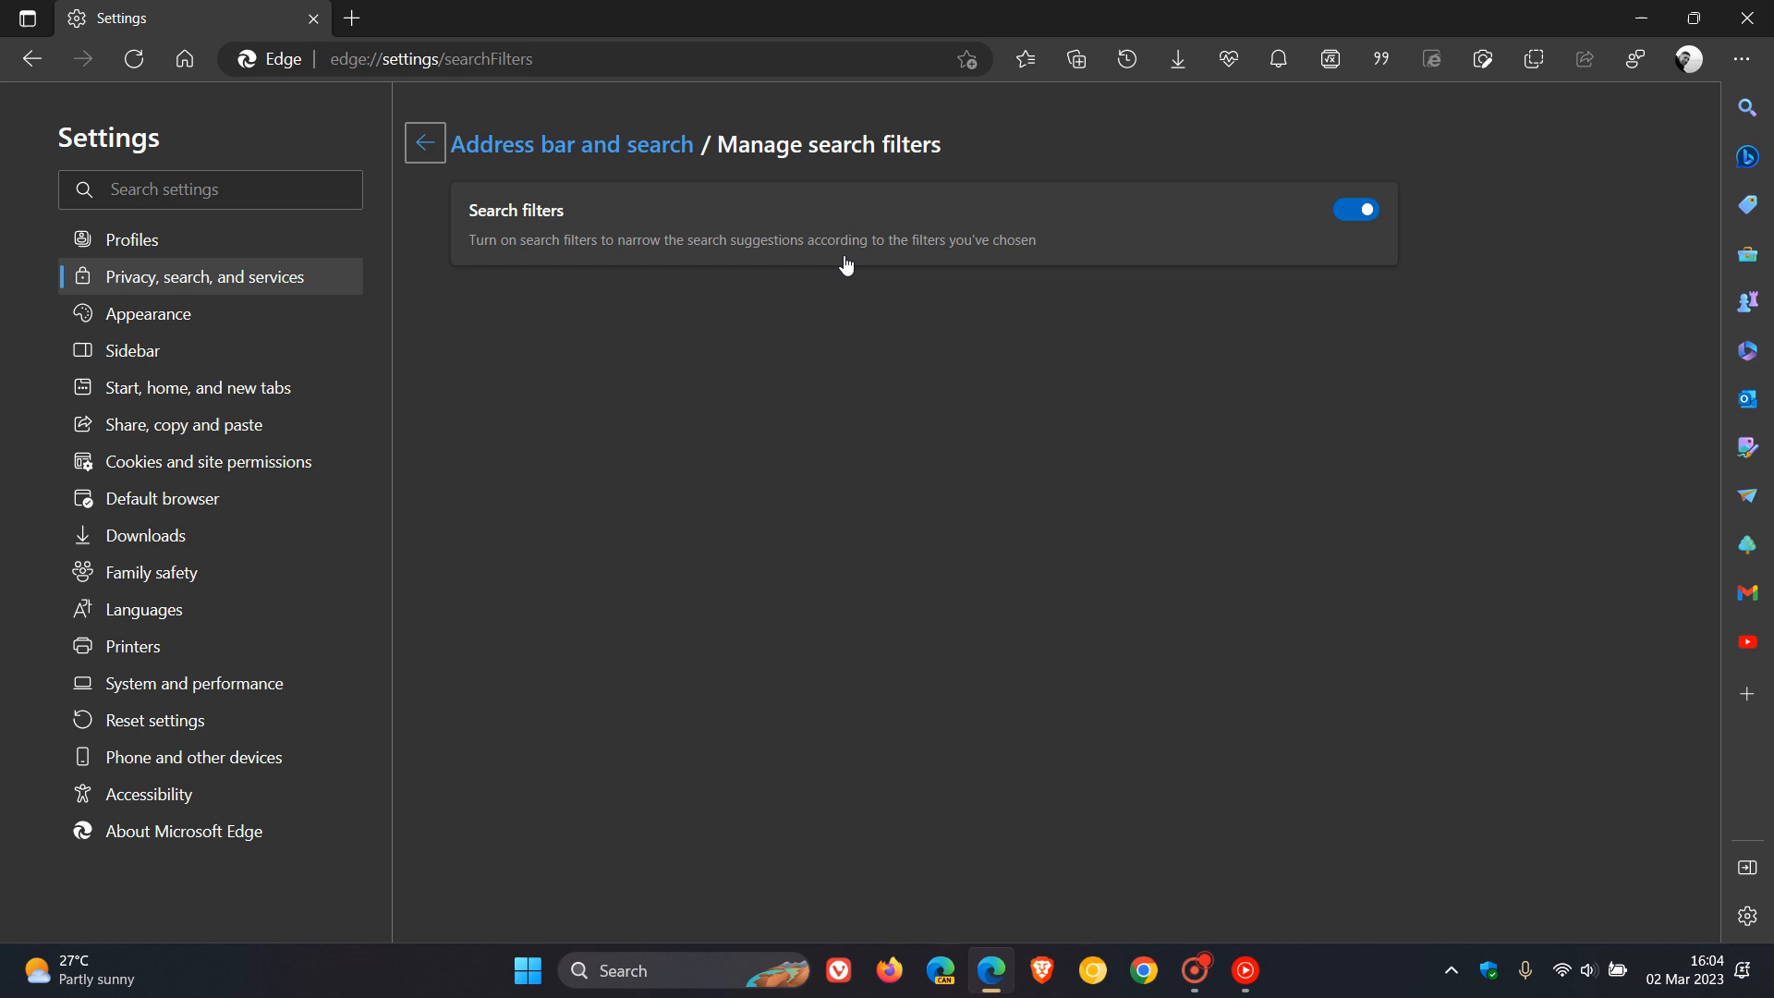
{"action": "mouse_move", "coordinate": [1207, 305]}
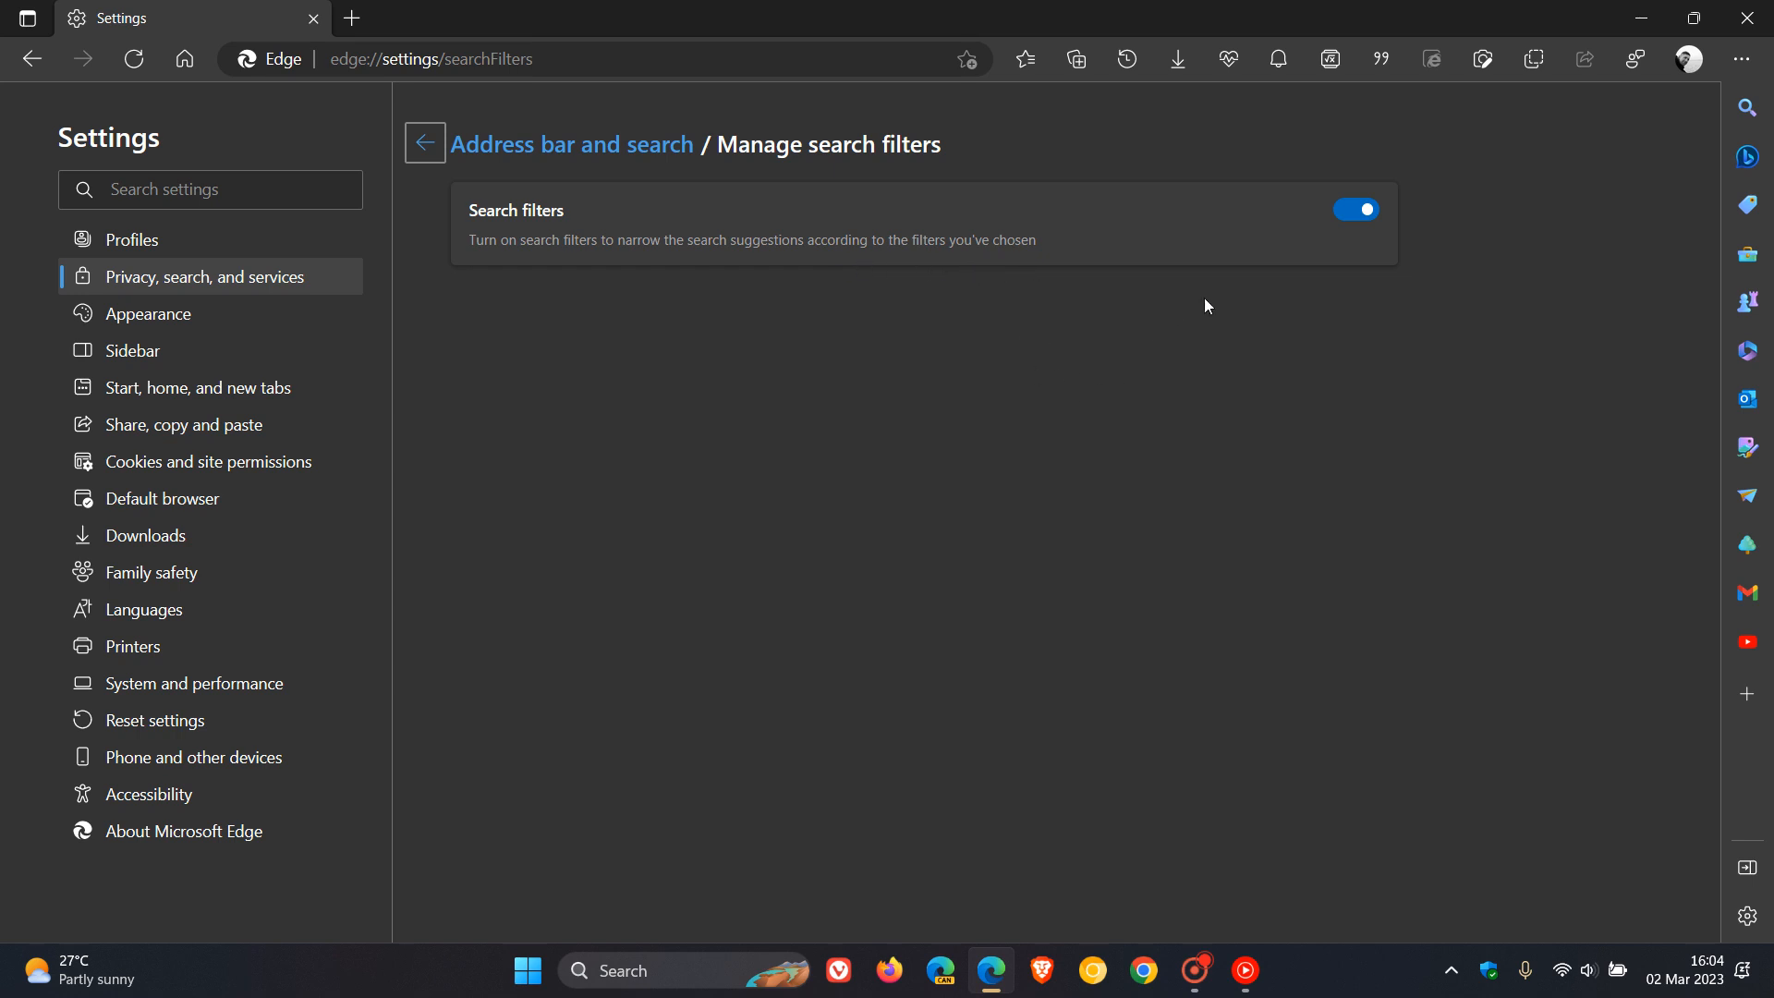
{"action": "mouse_move", "coordinate": [183, 59]}
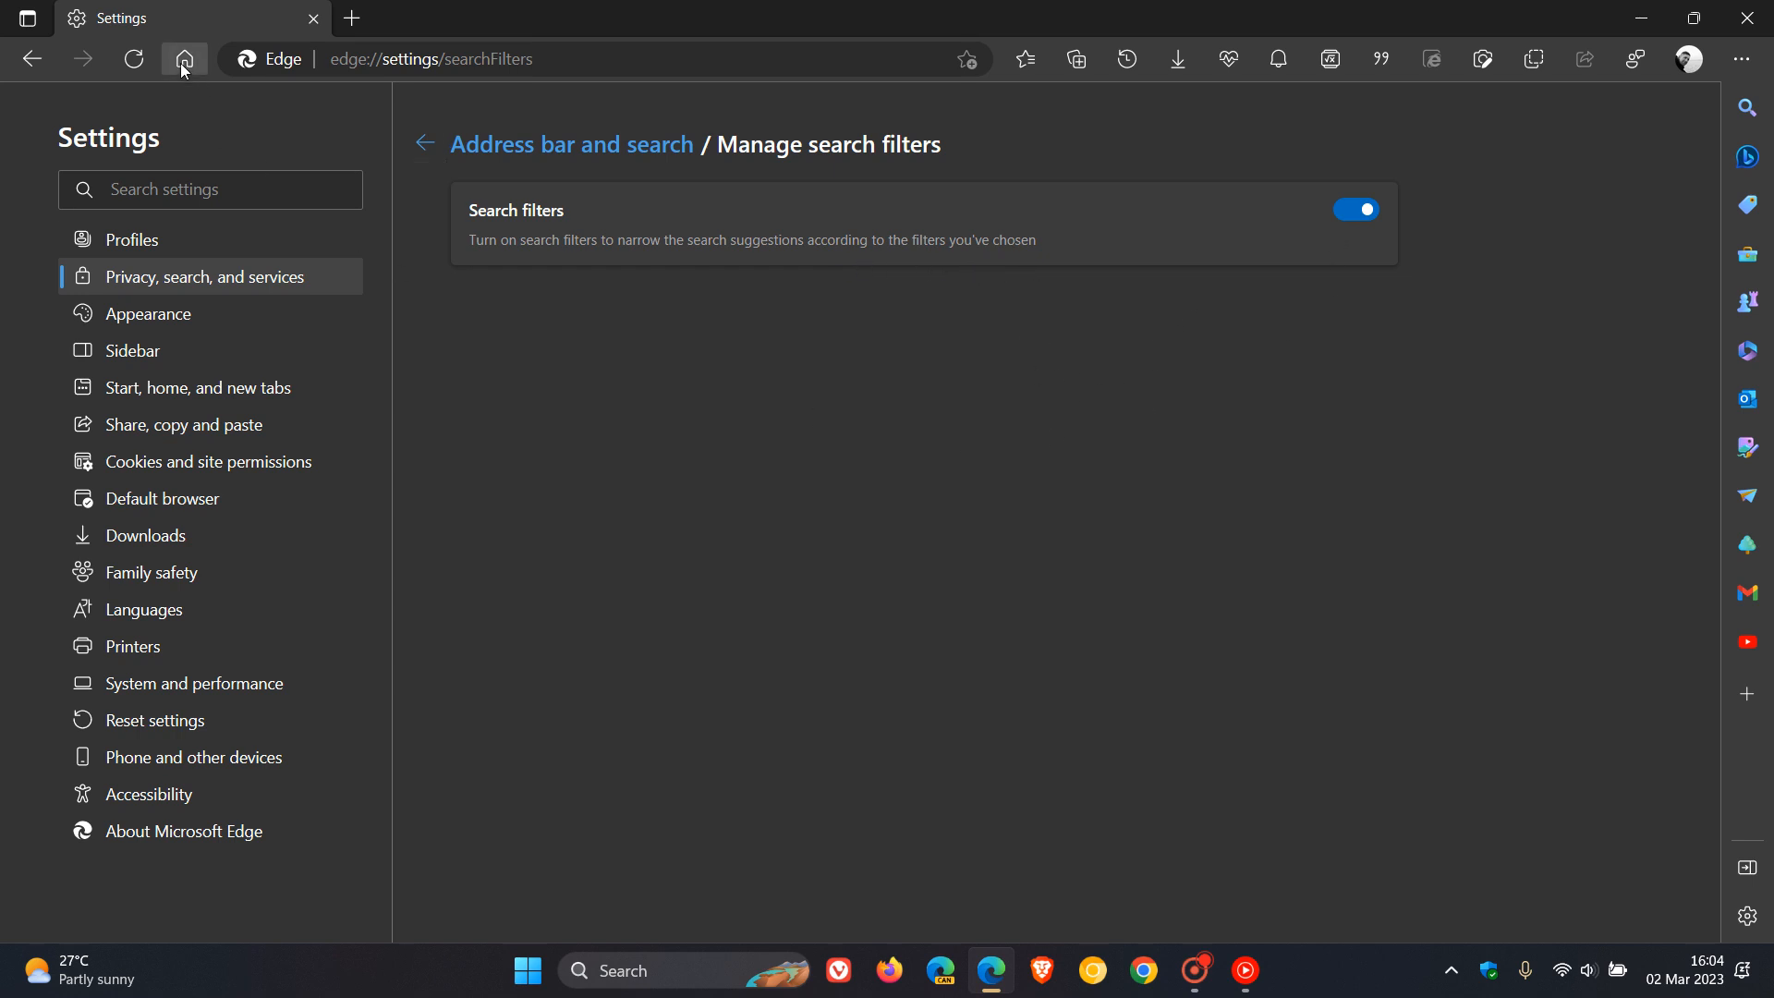
Step: Return to the new tab page from the Manage search filters settings
{"action": "left_click", "coordinate": [183, 59]}
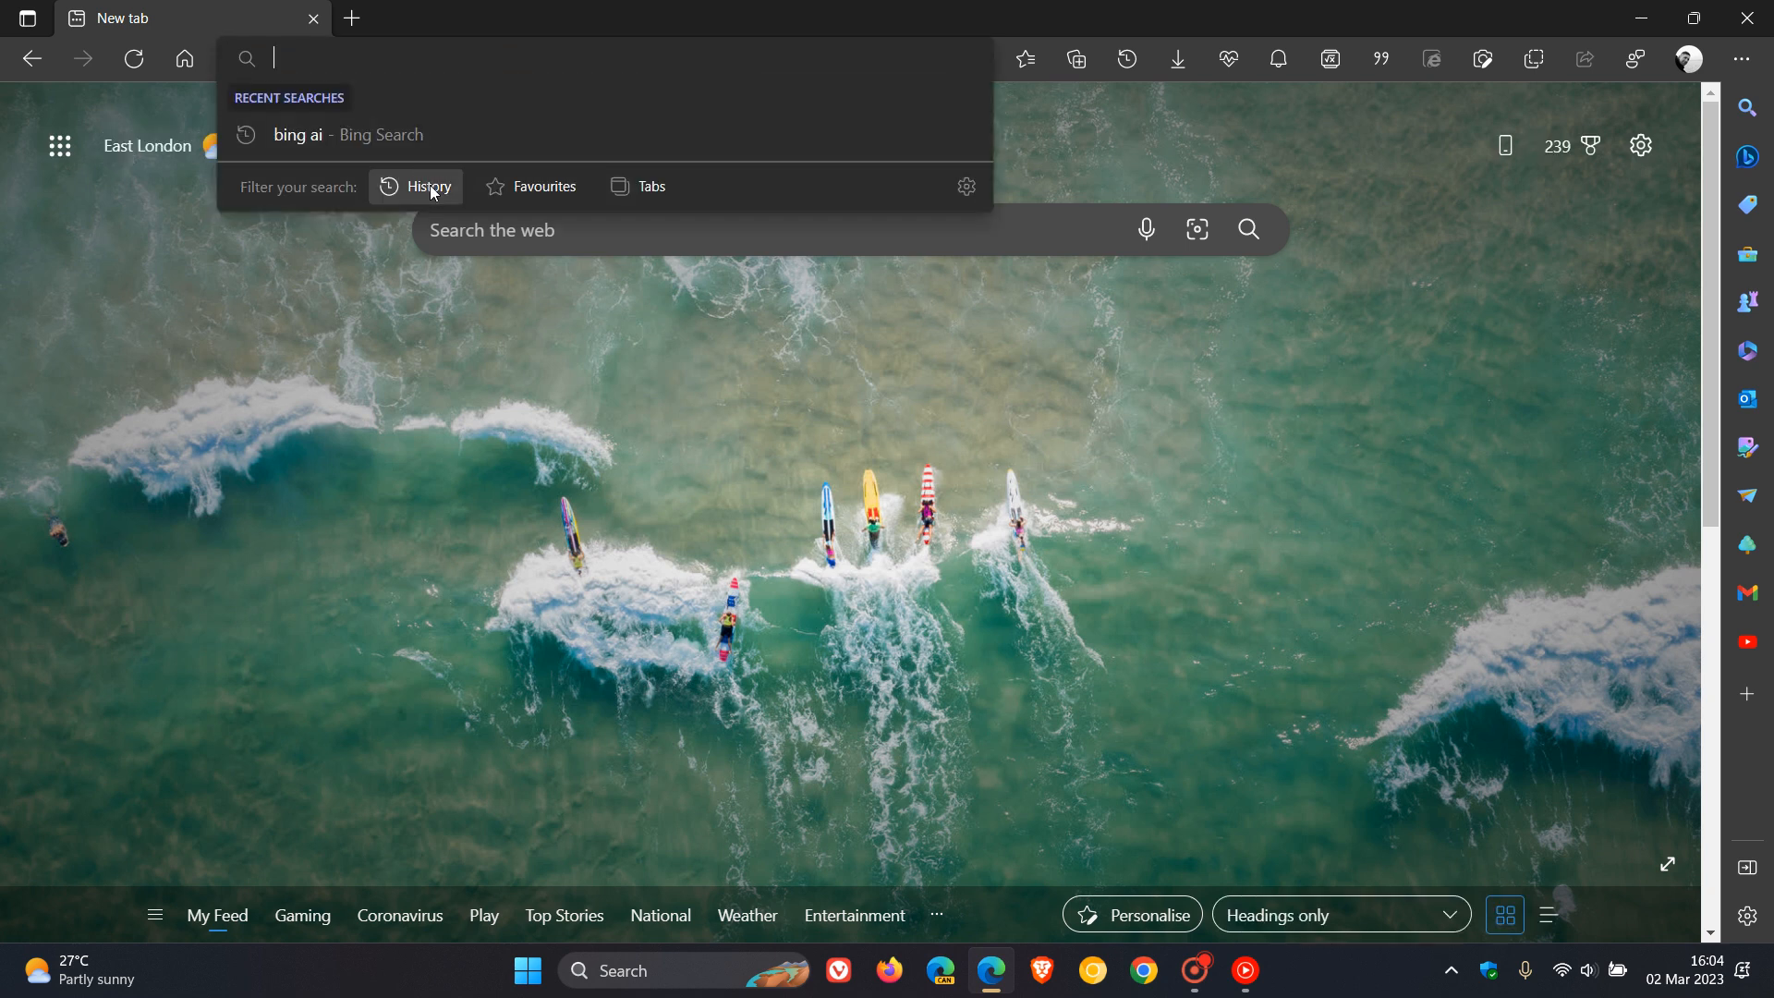
Step: Try the History filter with a 'w' search, then reshow recent searches and filter options
{"action": "left_click", "coordinate": [427, 185]}
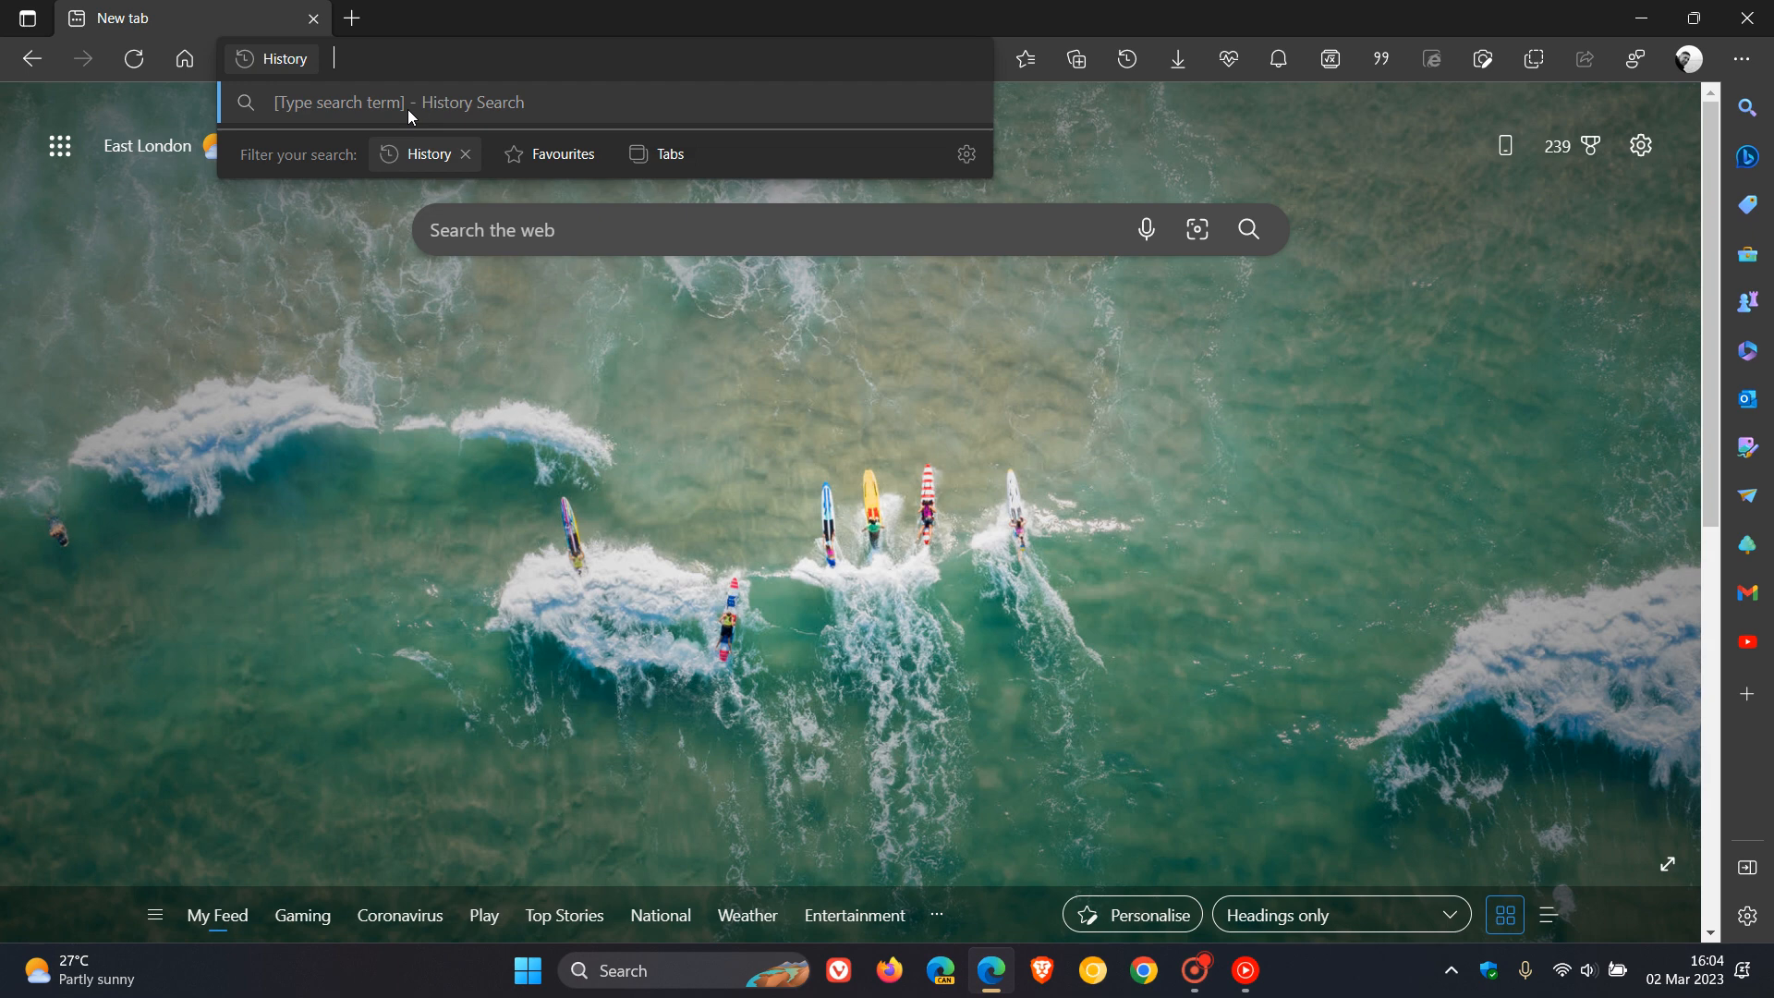
{"action": "type", "text": "w"}
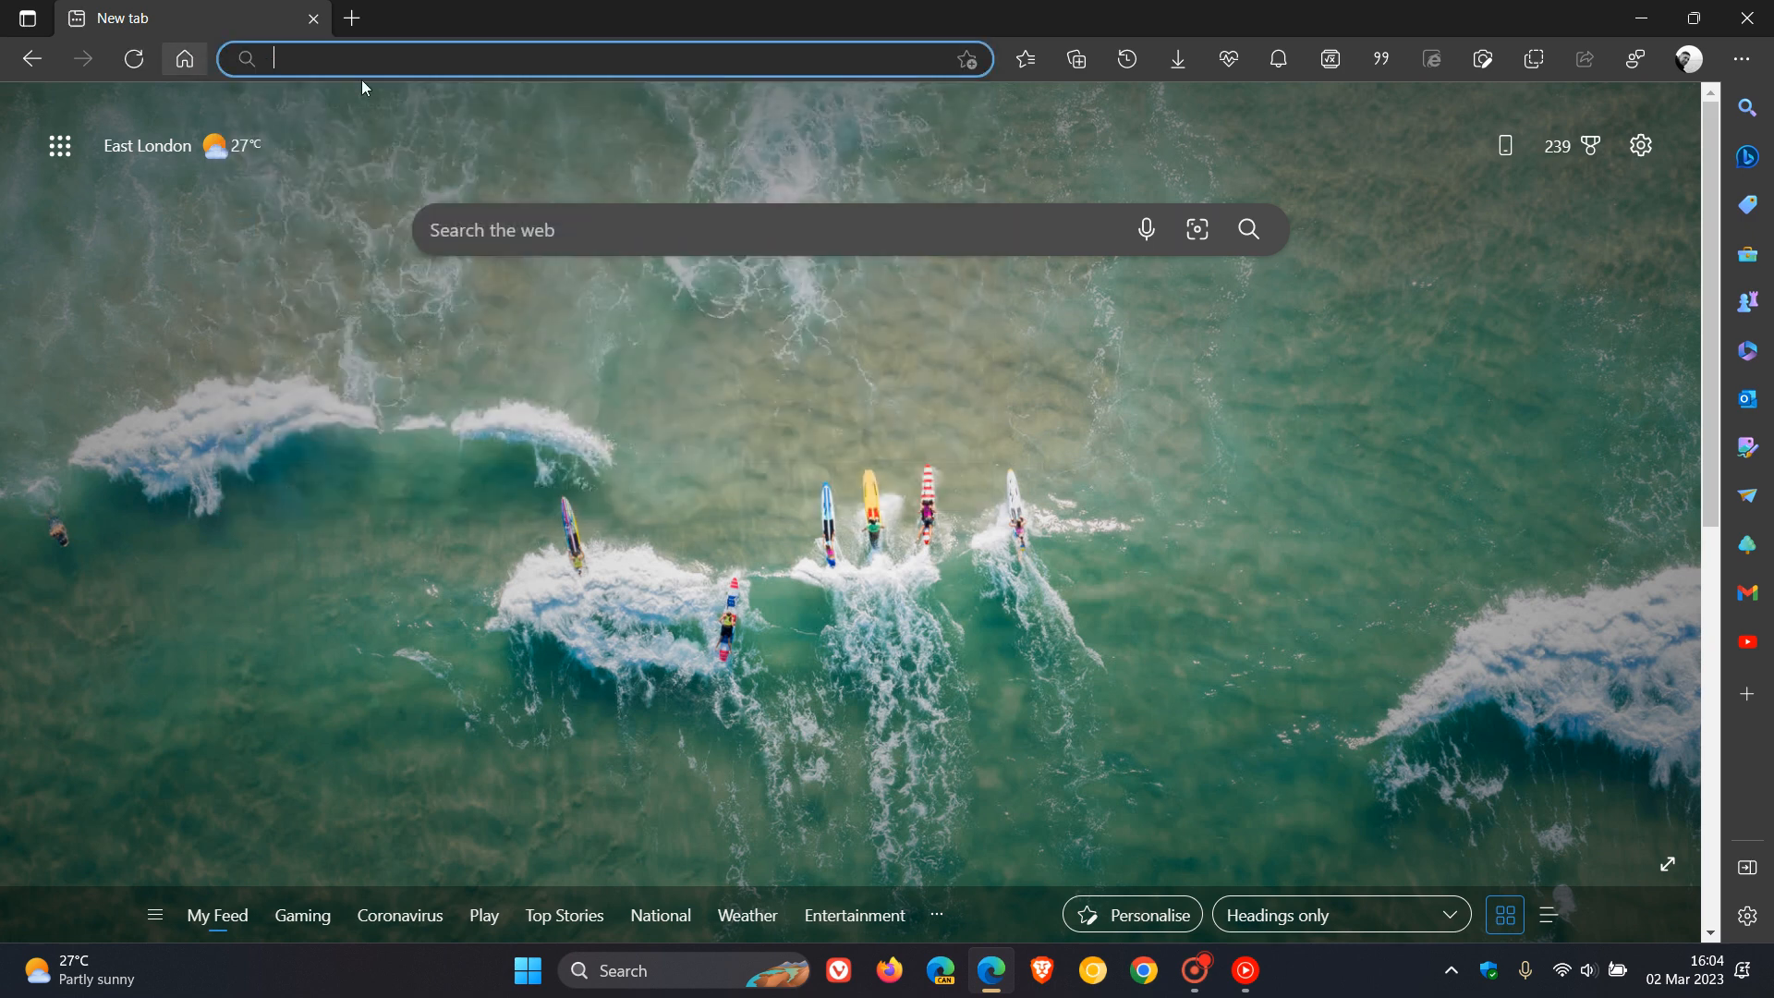
{"action": "left_click", "coordinate": [599, 58]}
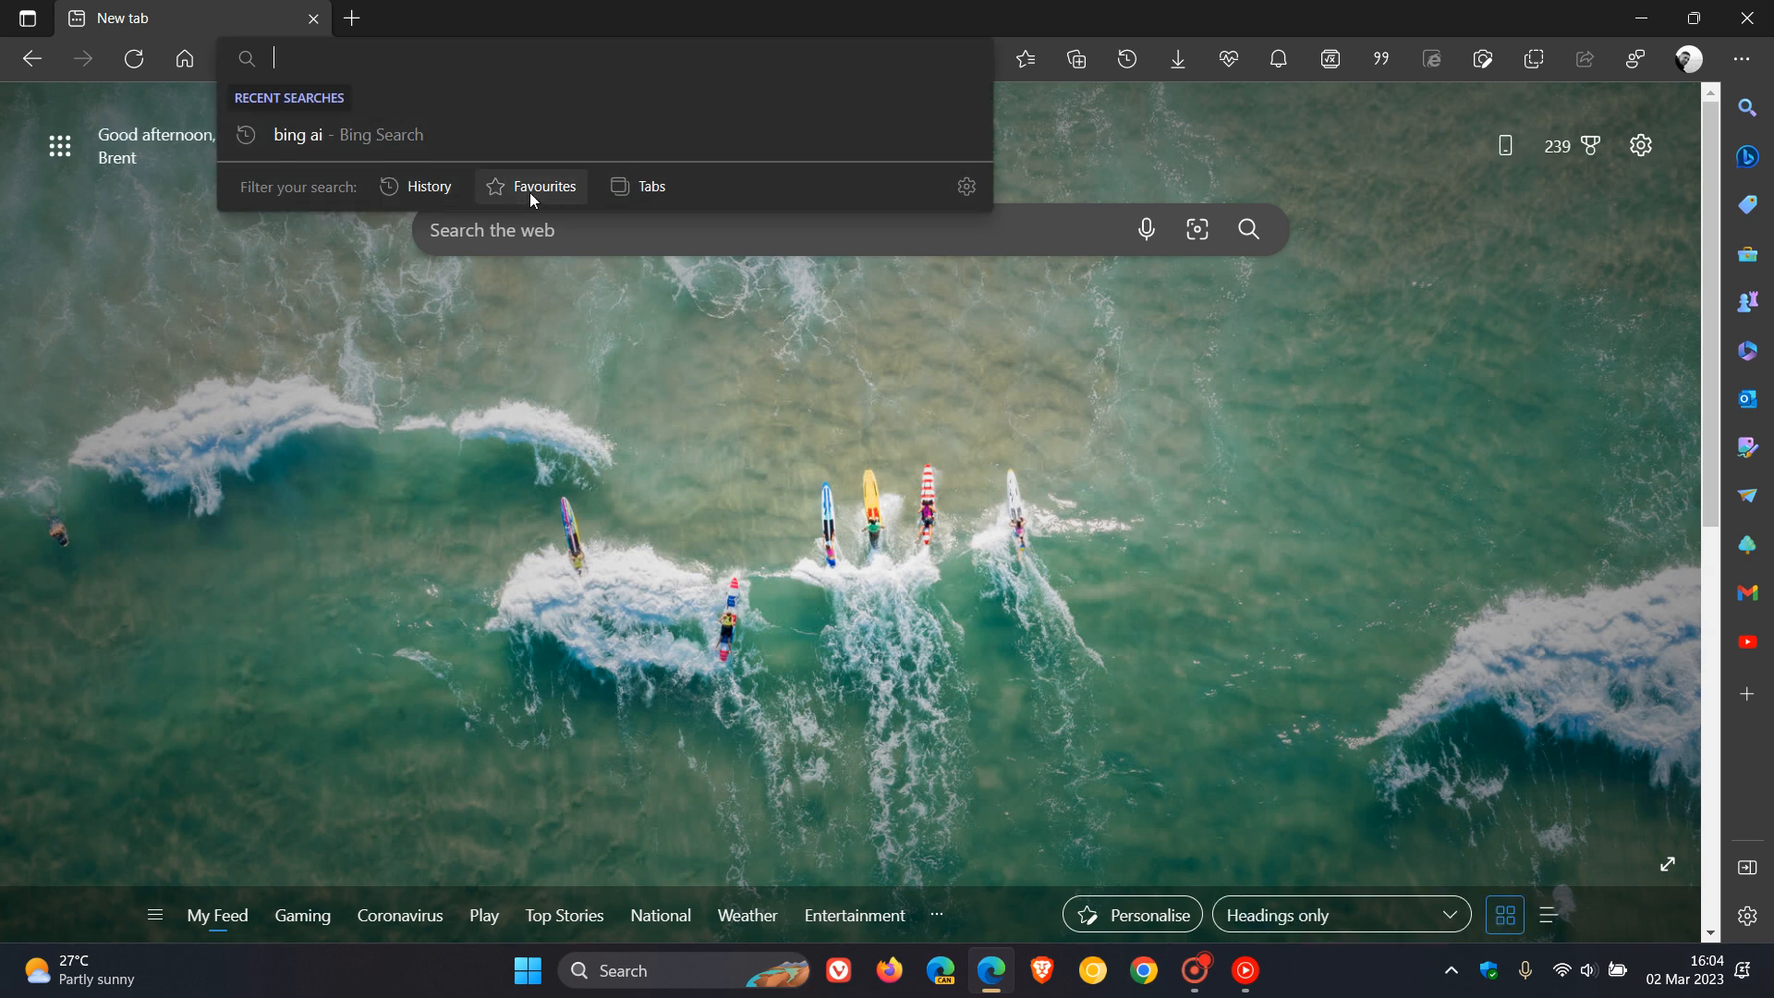
{"action": "left_click", "coordinate": [542, 185]}
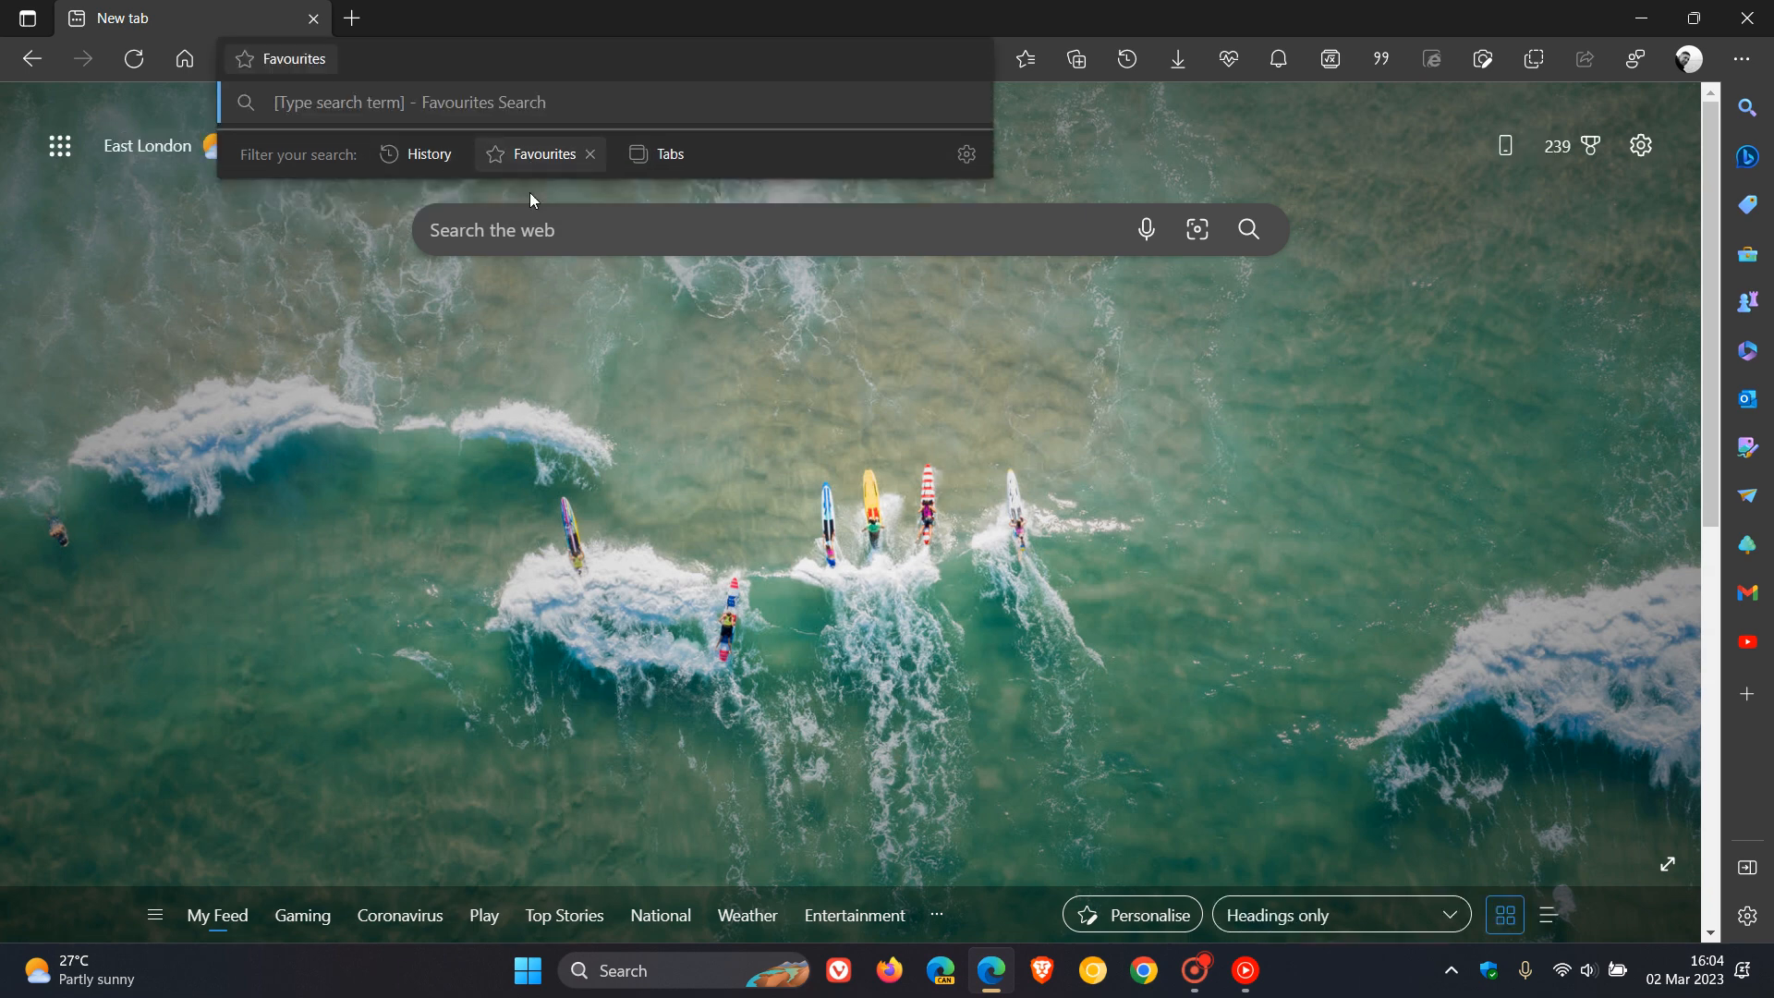
{"action": "type", "text": "b"}
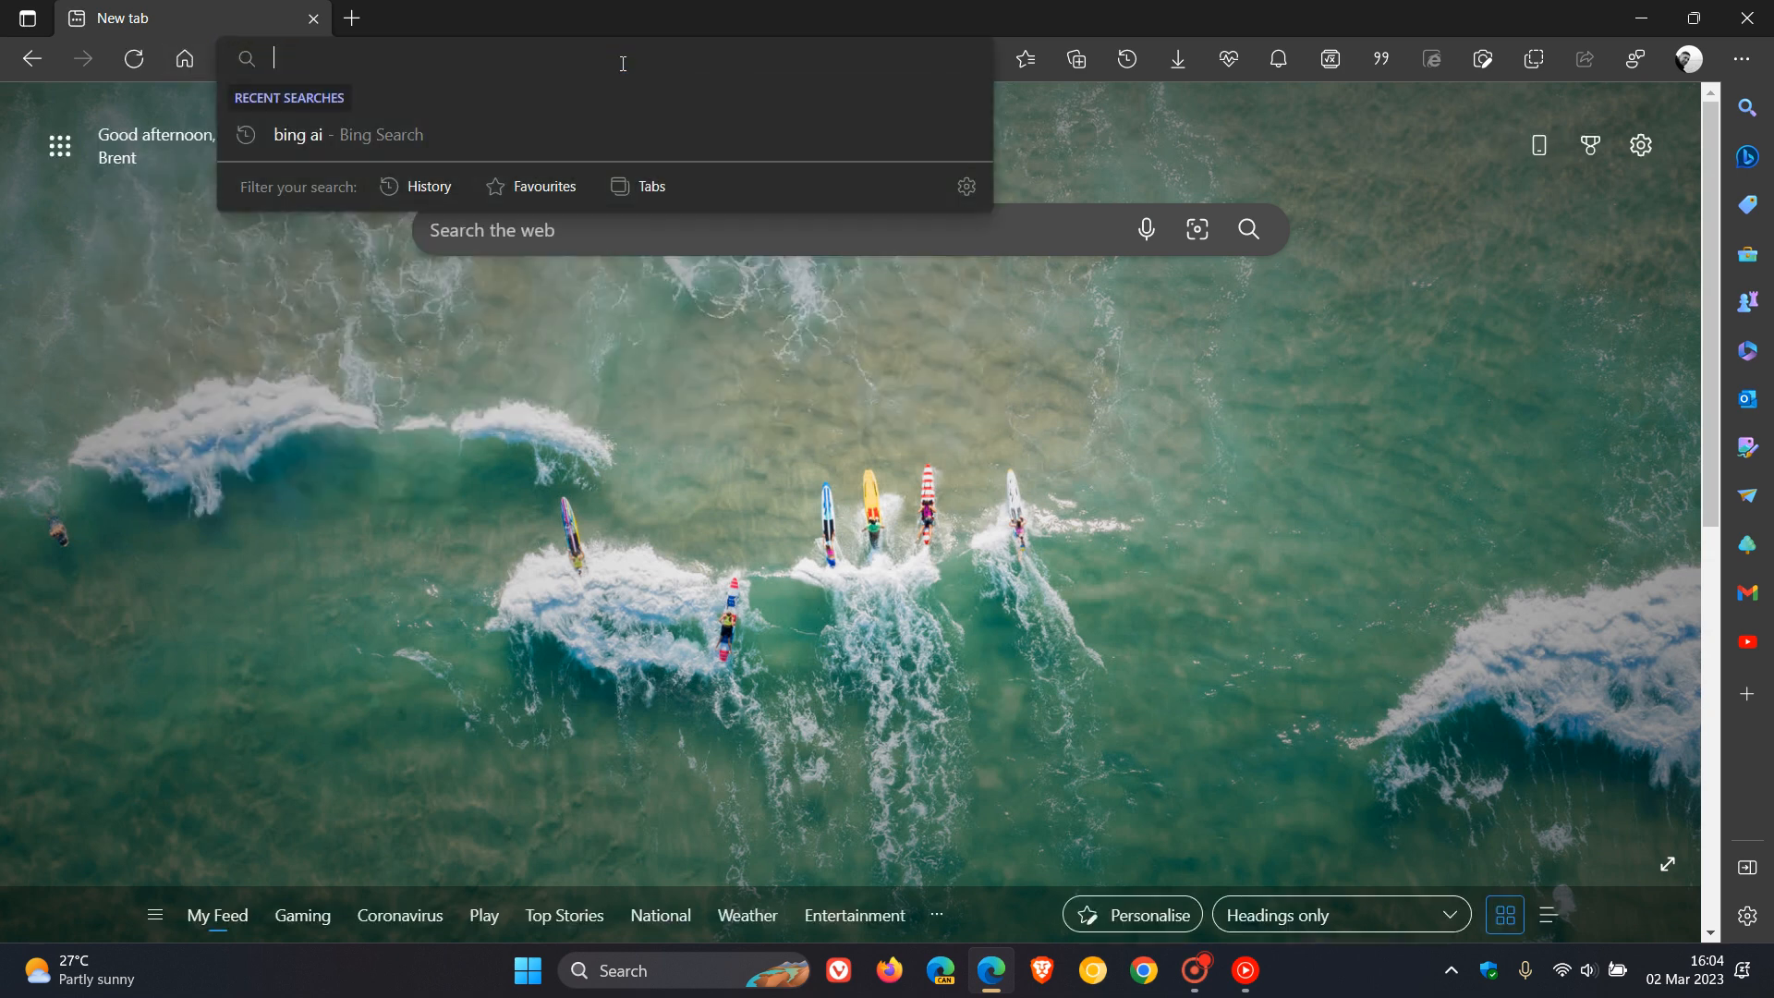
Step: Apply the Tabs search filter, then dismiss the search suggestions
{"action": "left_click", "coordinate": [637, 185]}
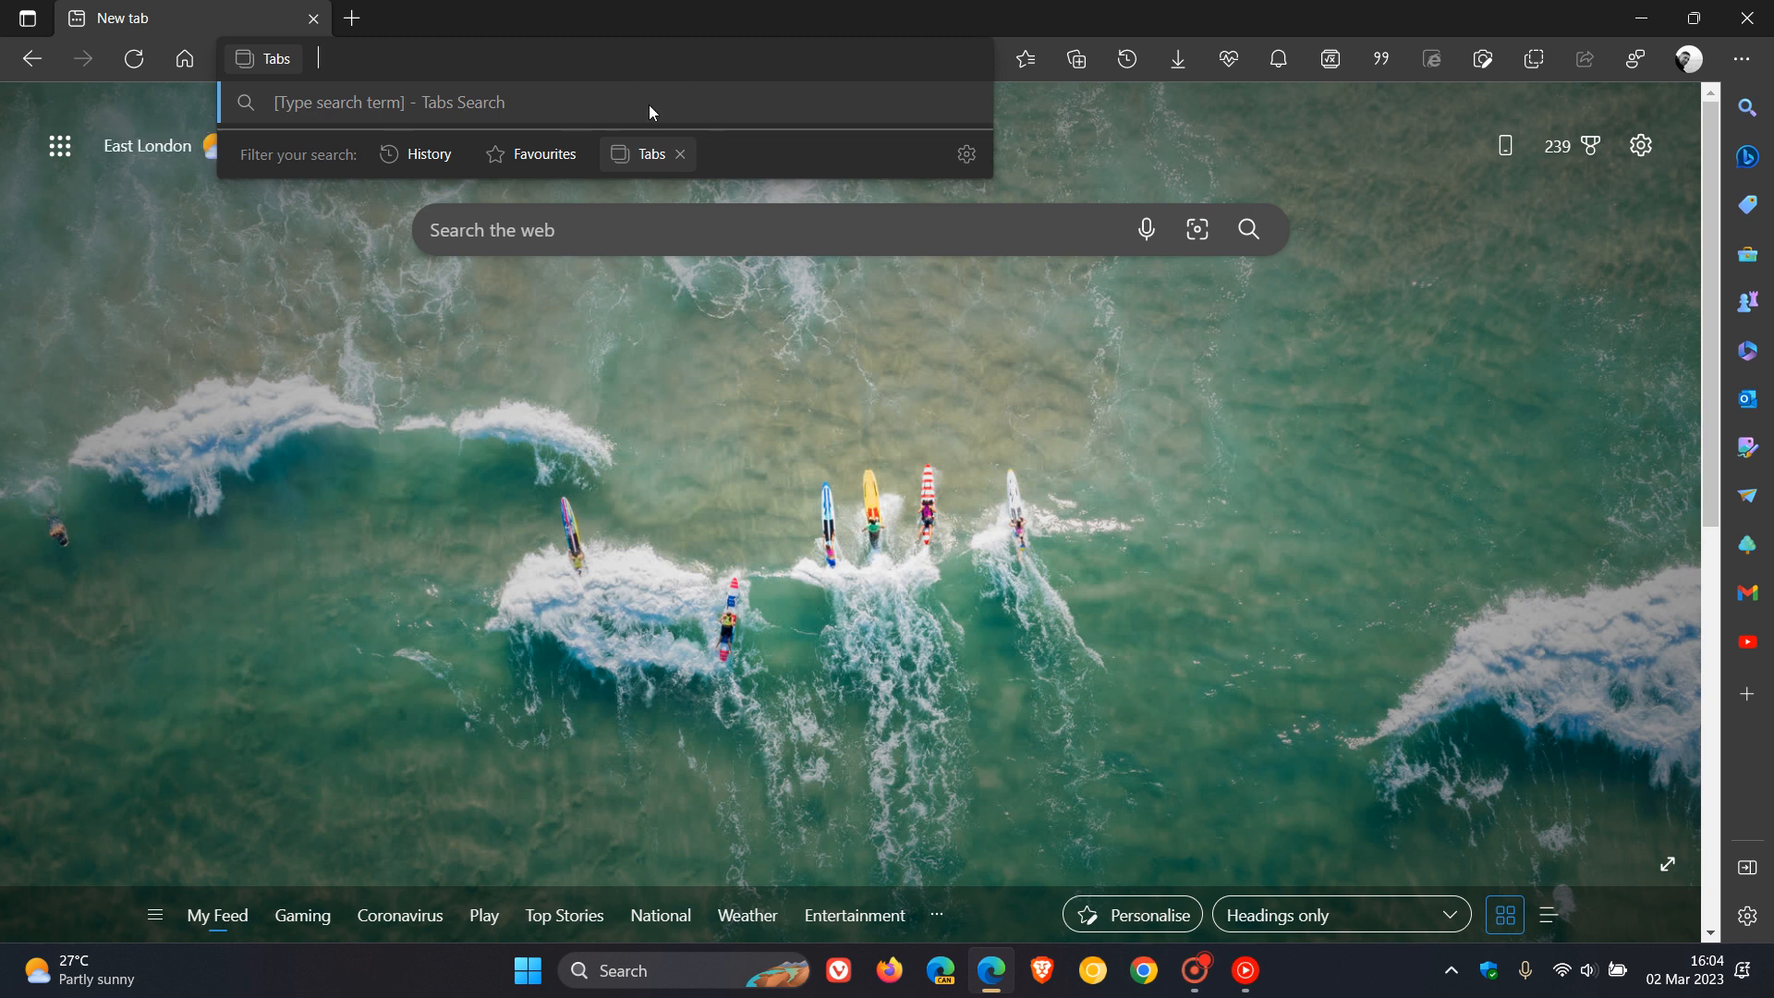
{"action": "mouse_move", "coordinate": [981, 130]}
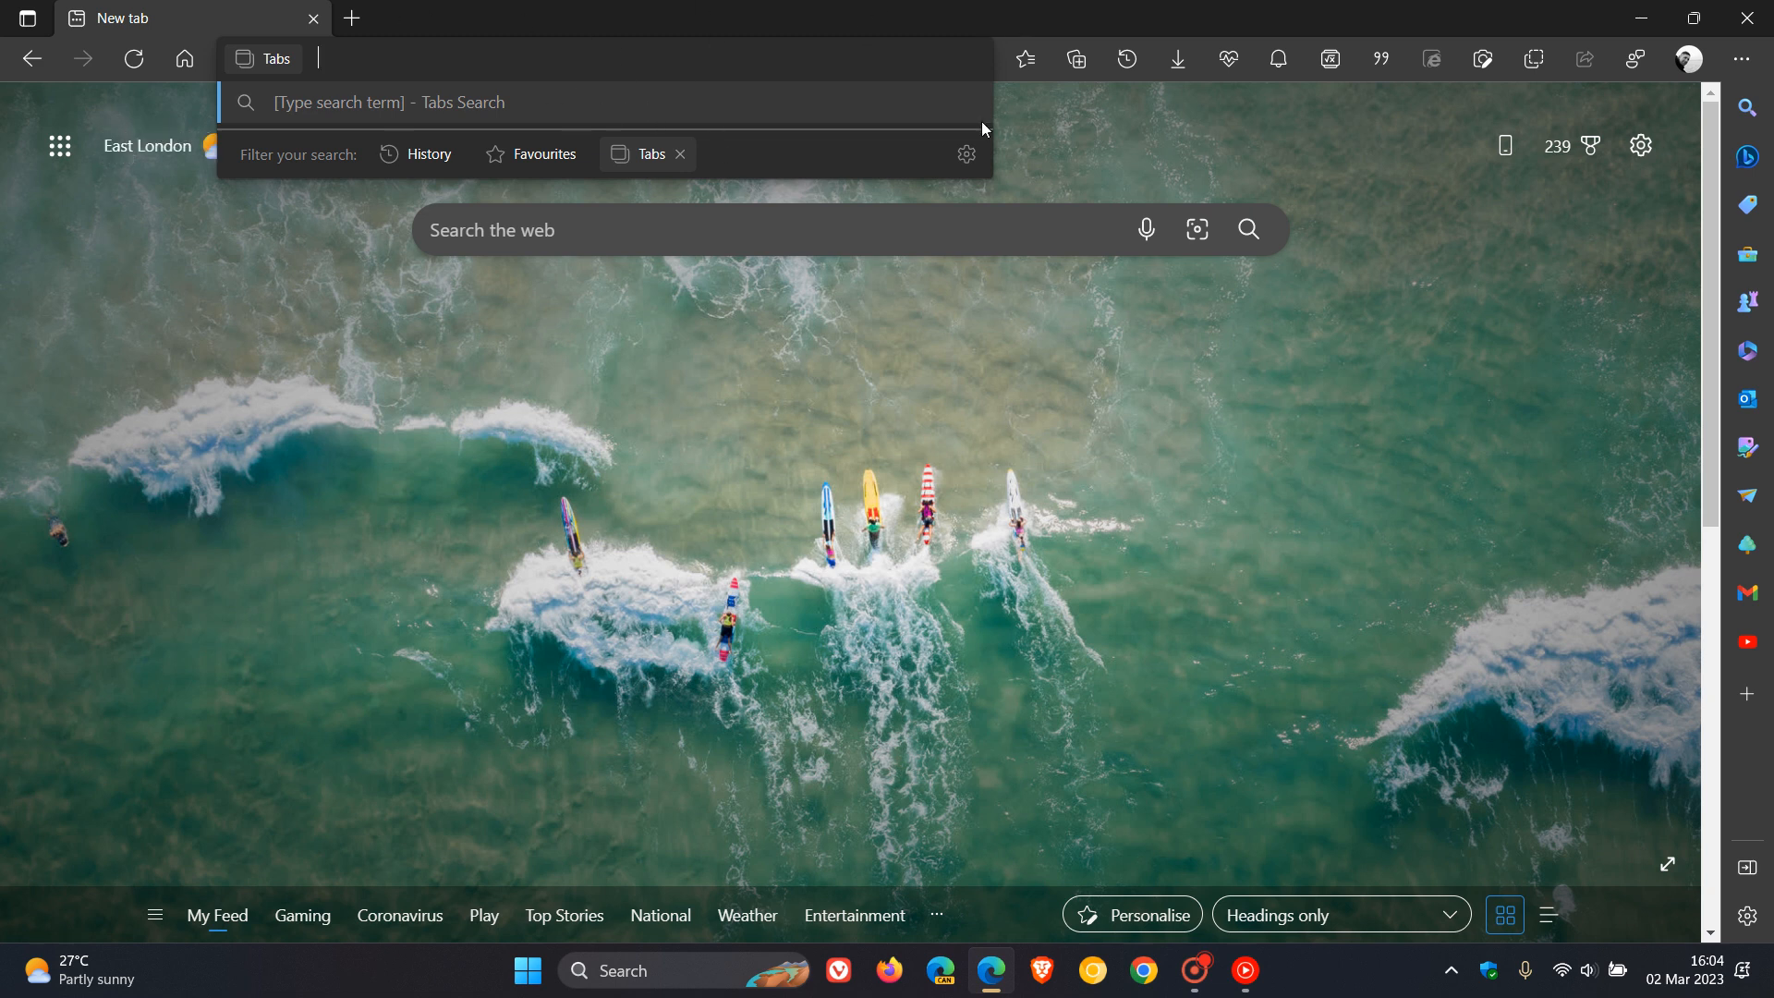
{"action": "mouse_move", "coordinate": [682, 401]}
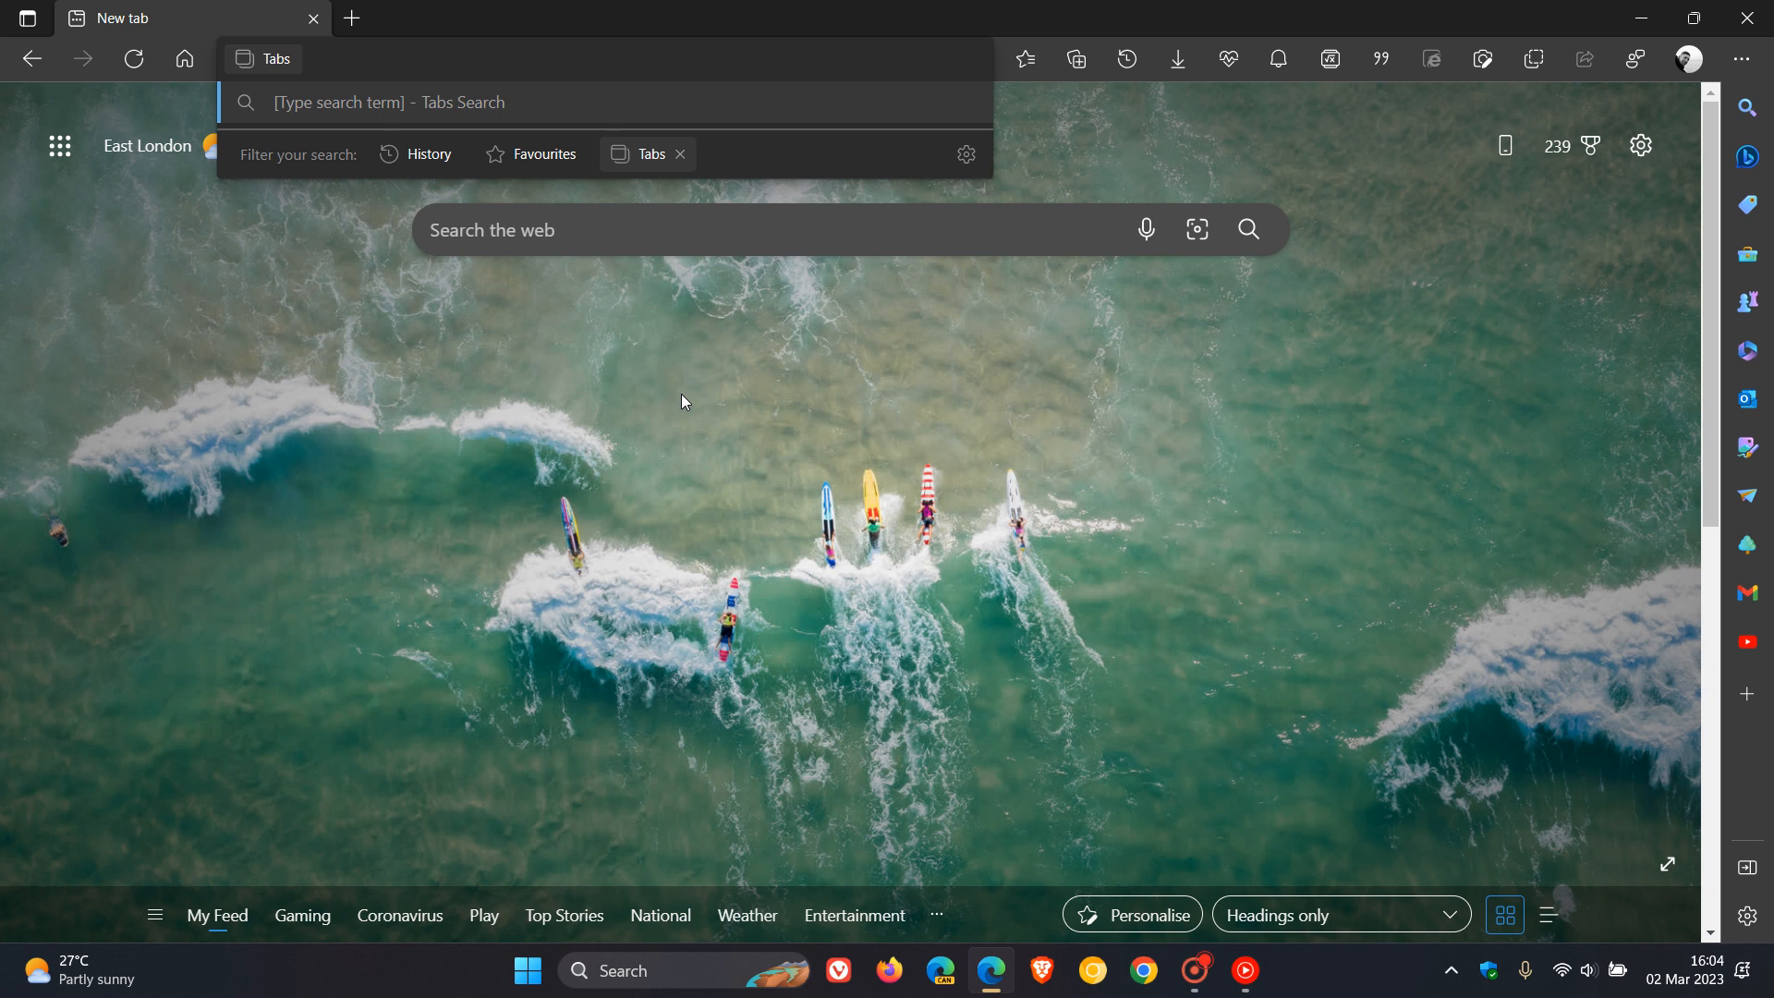
{"action": "left_click", "coordinate": [682, 401]}
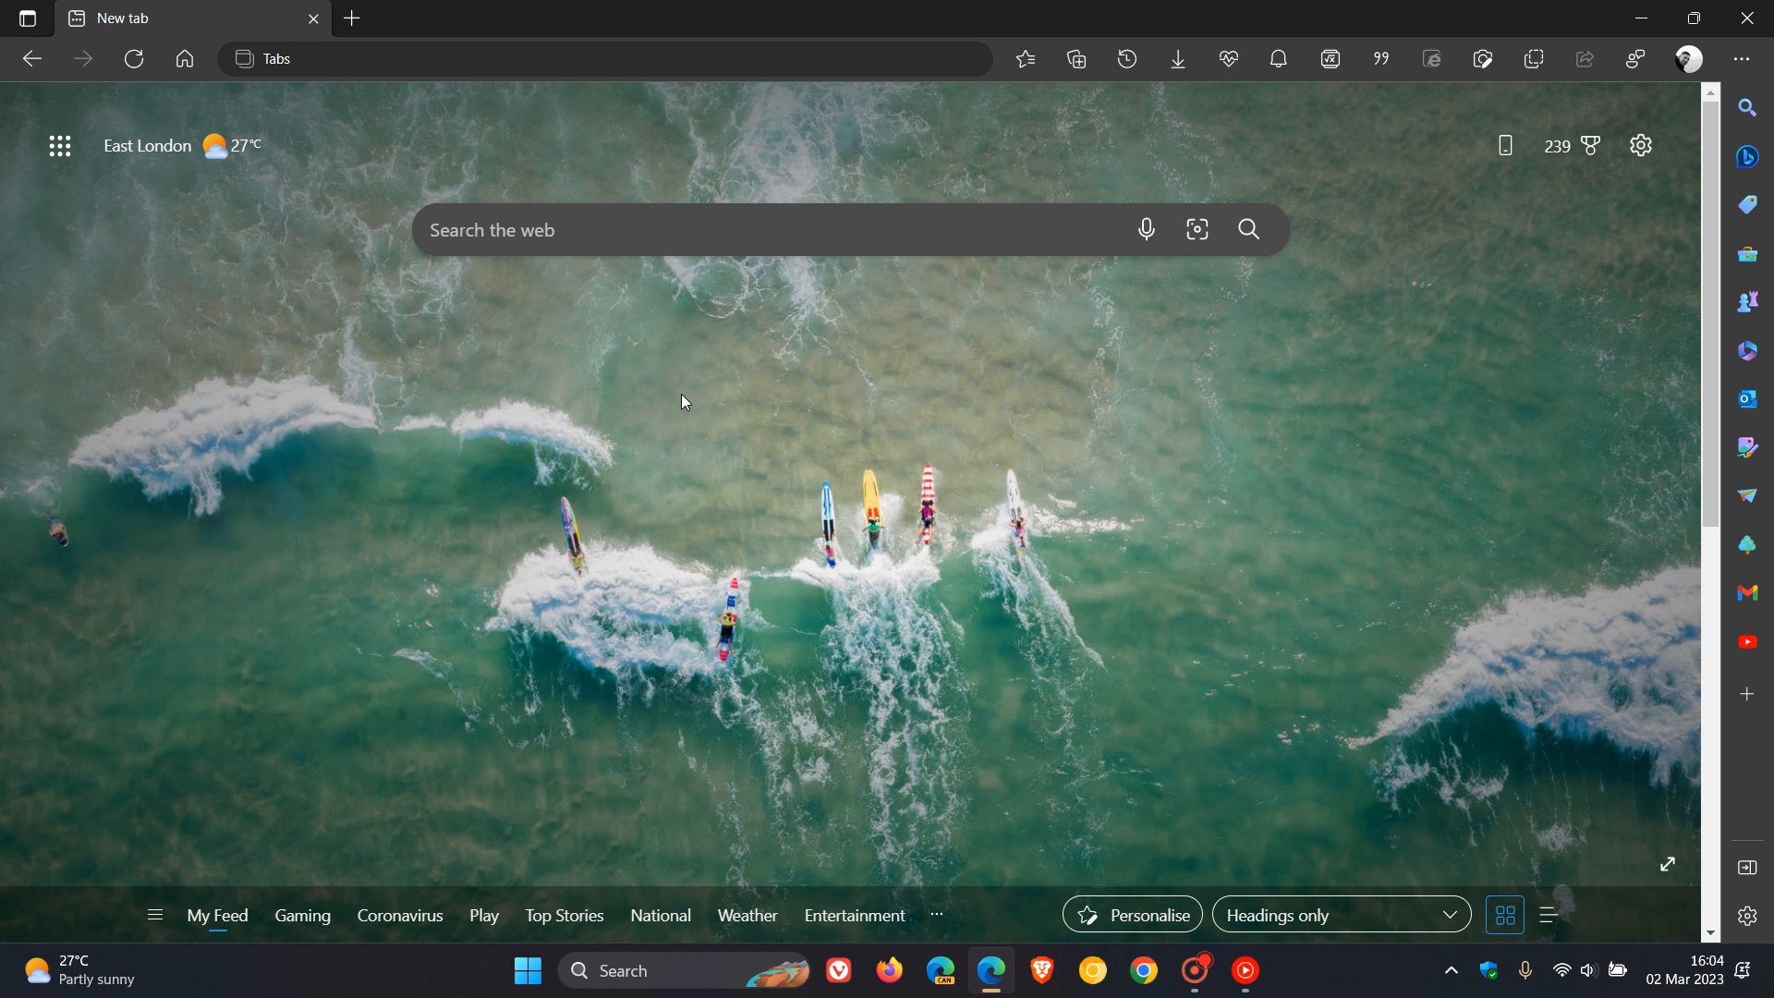
{"action": "mouse_move", "coordinate": [1032, 429]}
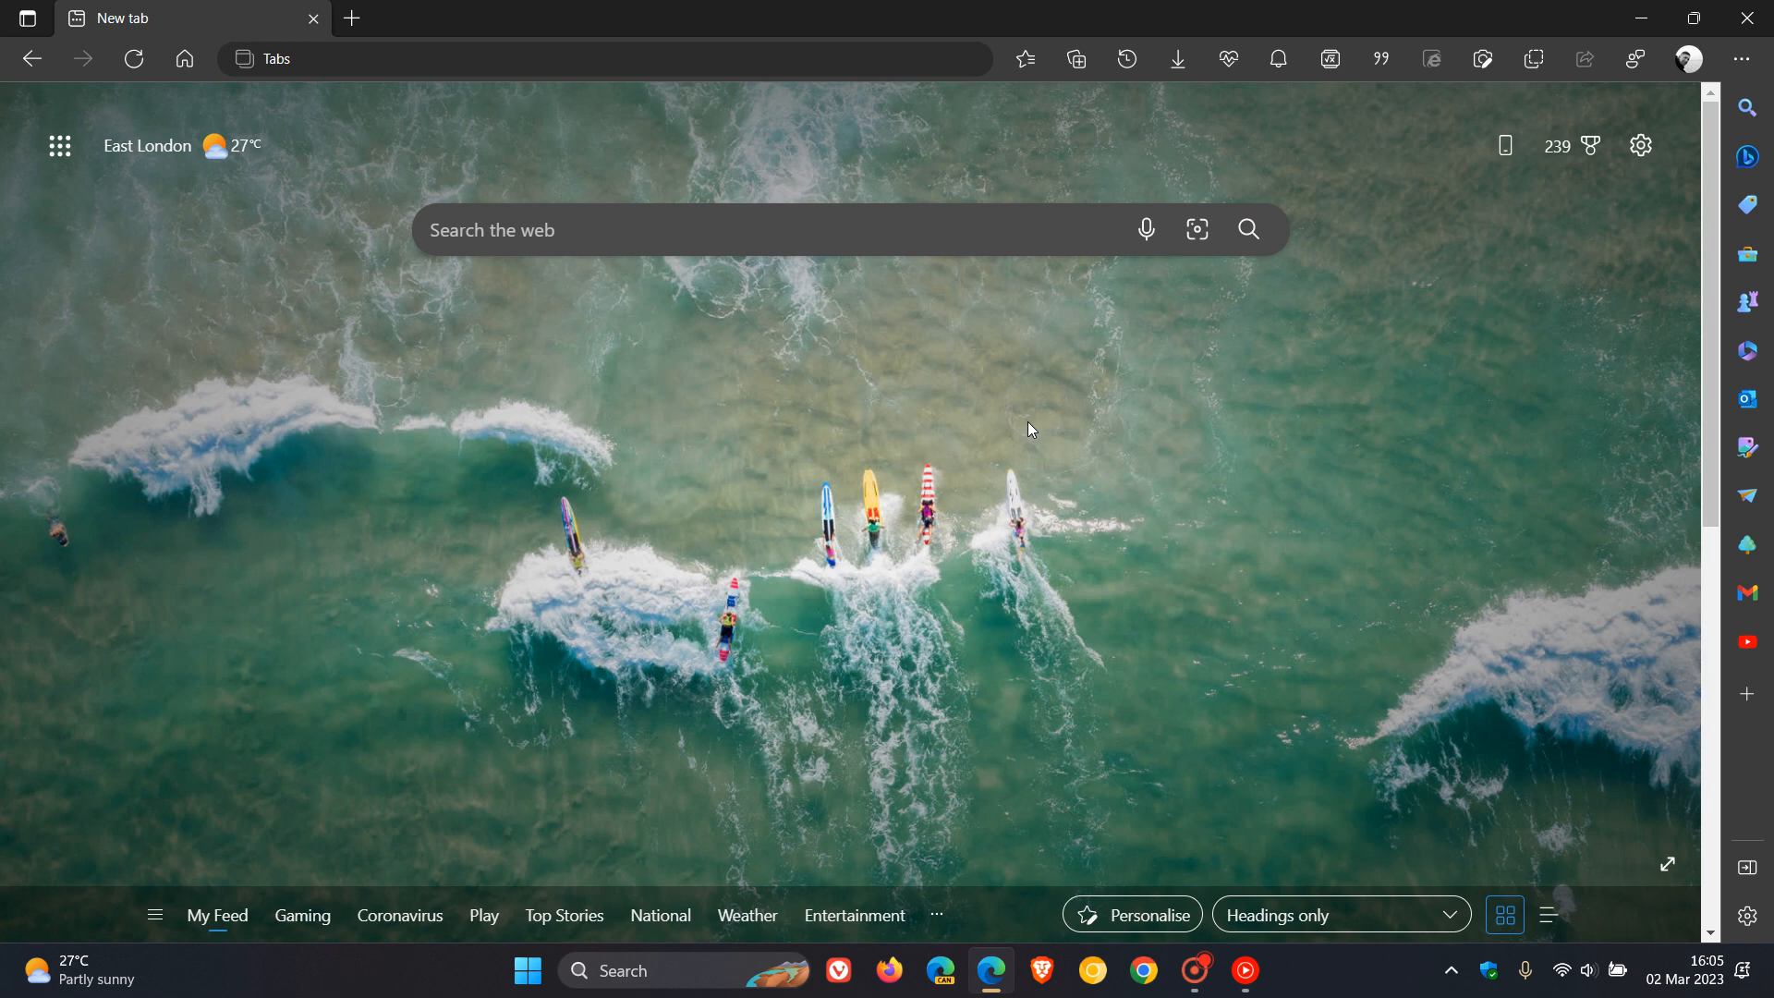
{"action": "mouse_move", "coordinate": [1693, 987]}
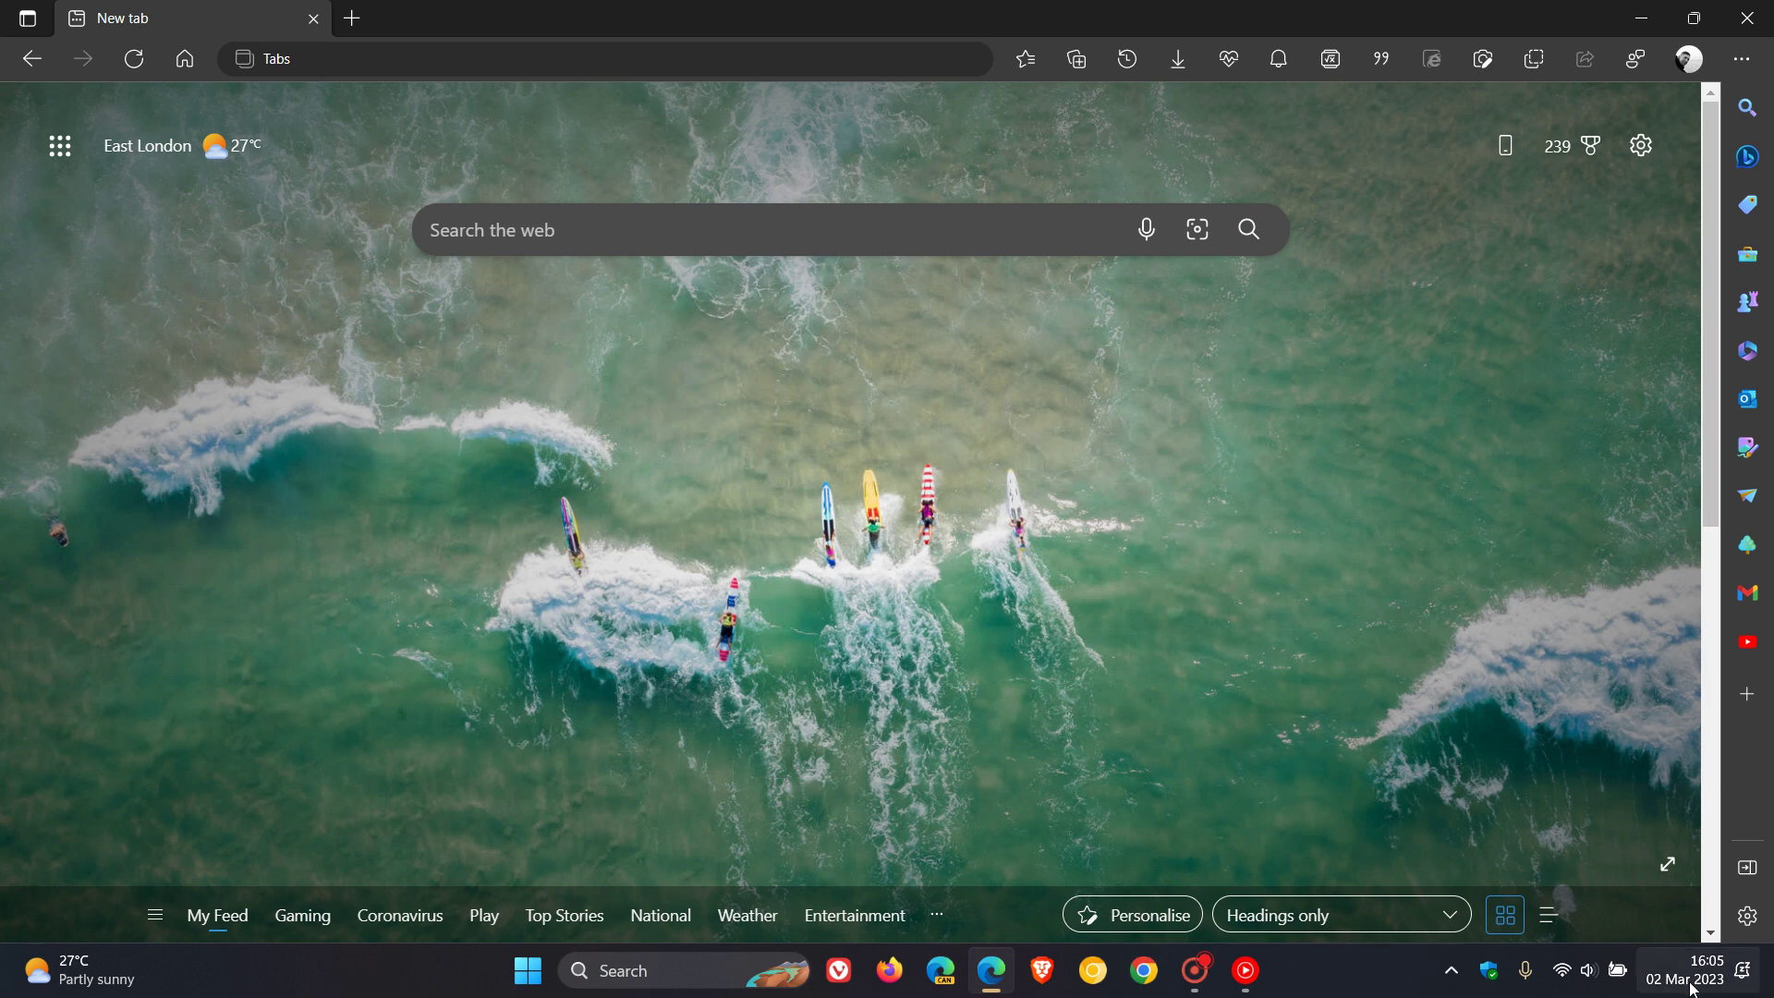
{"action": "left_click", "coordinate": [1686, 978]}
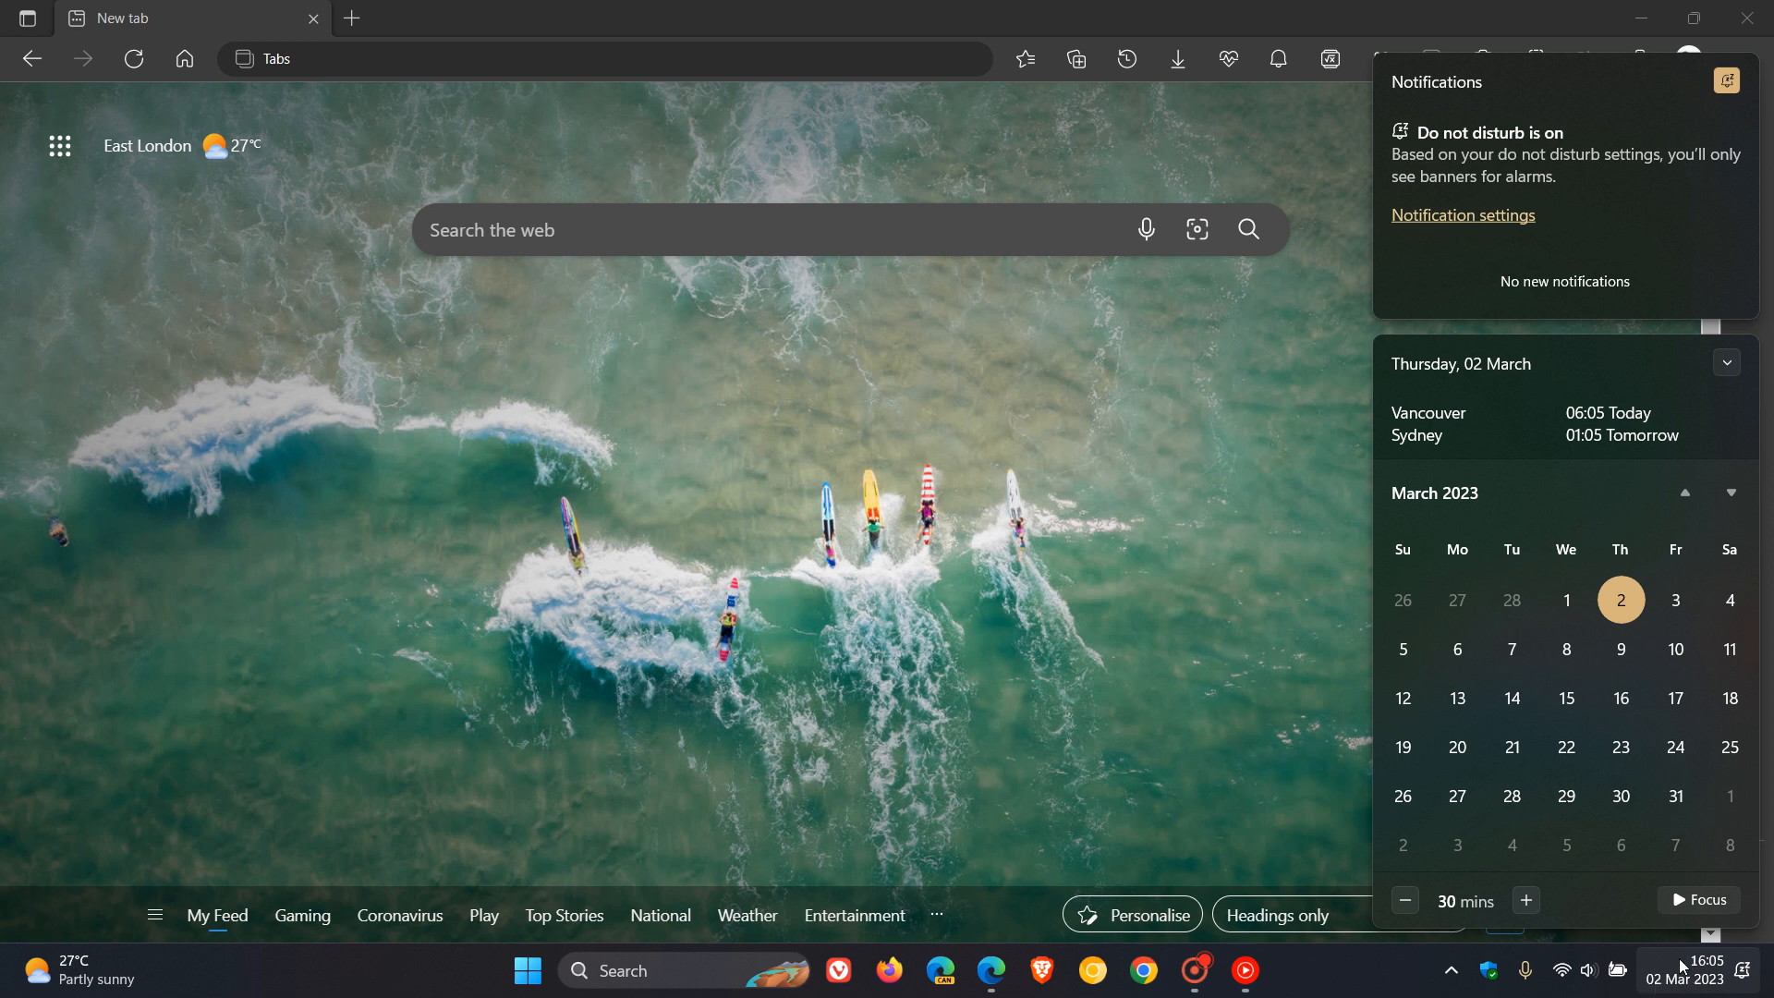
{"action": "mouse_move", "coordinate": [1621, 649]}
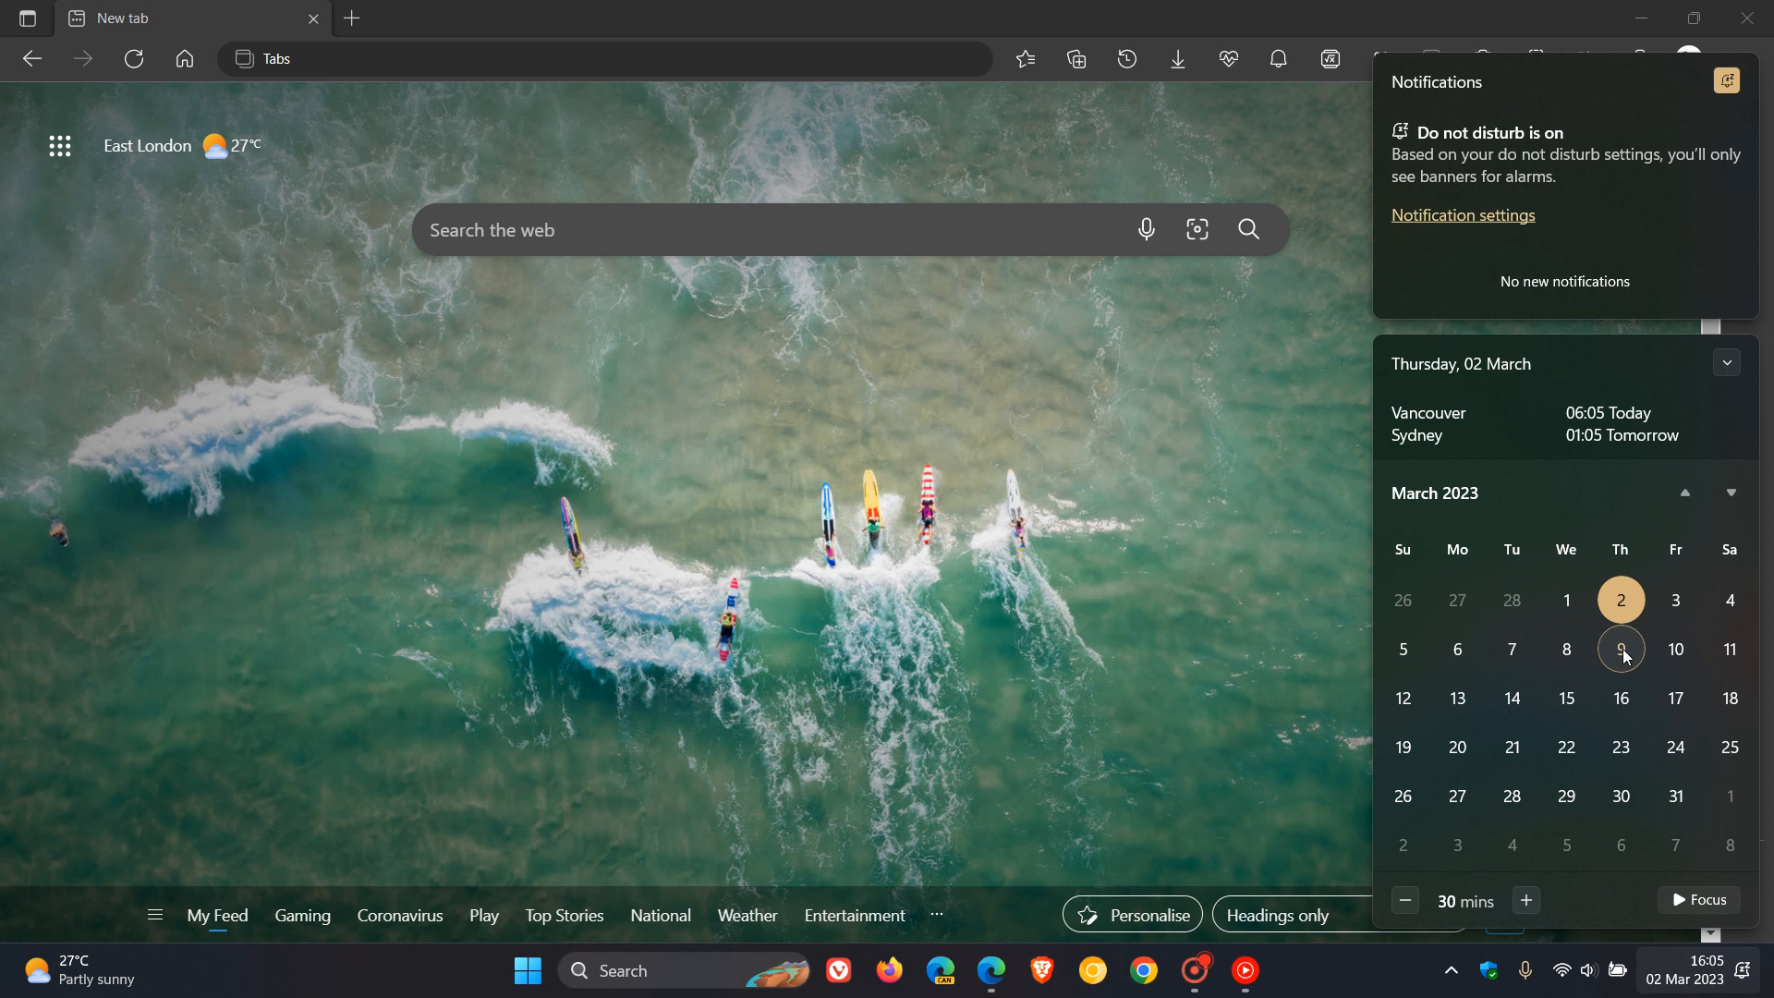
{"action": "mouse_move", "coordinate": [1651, 652]}
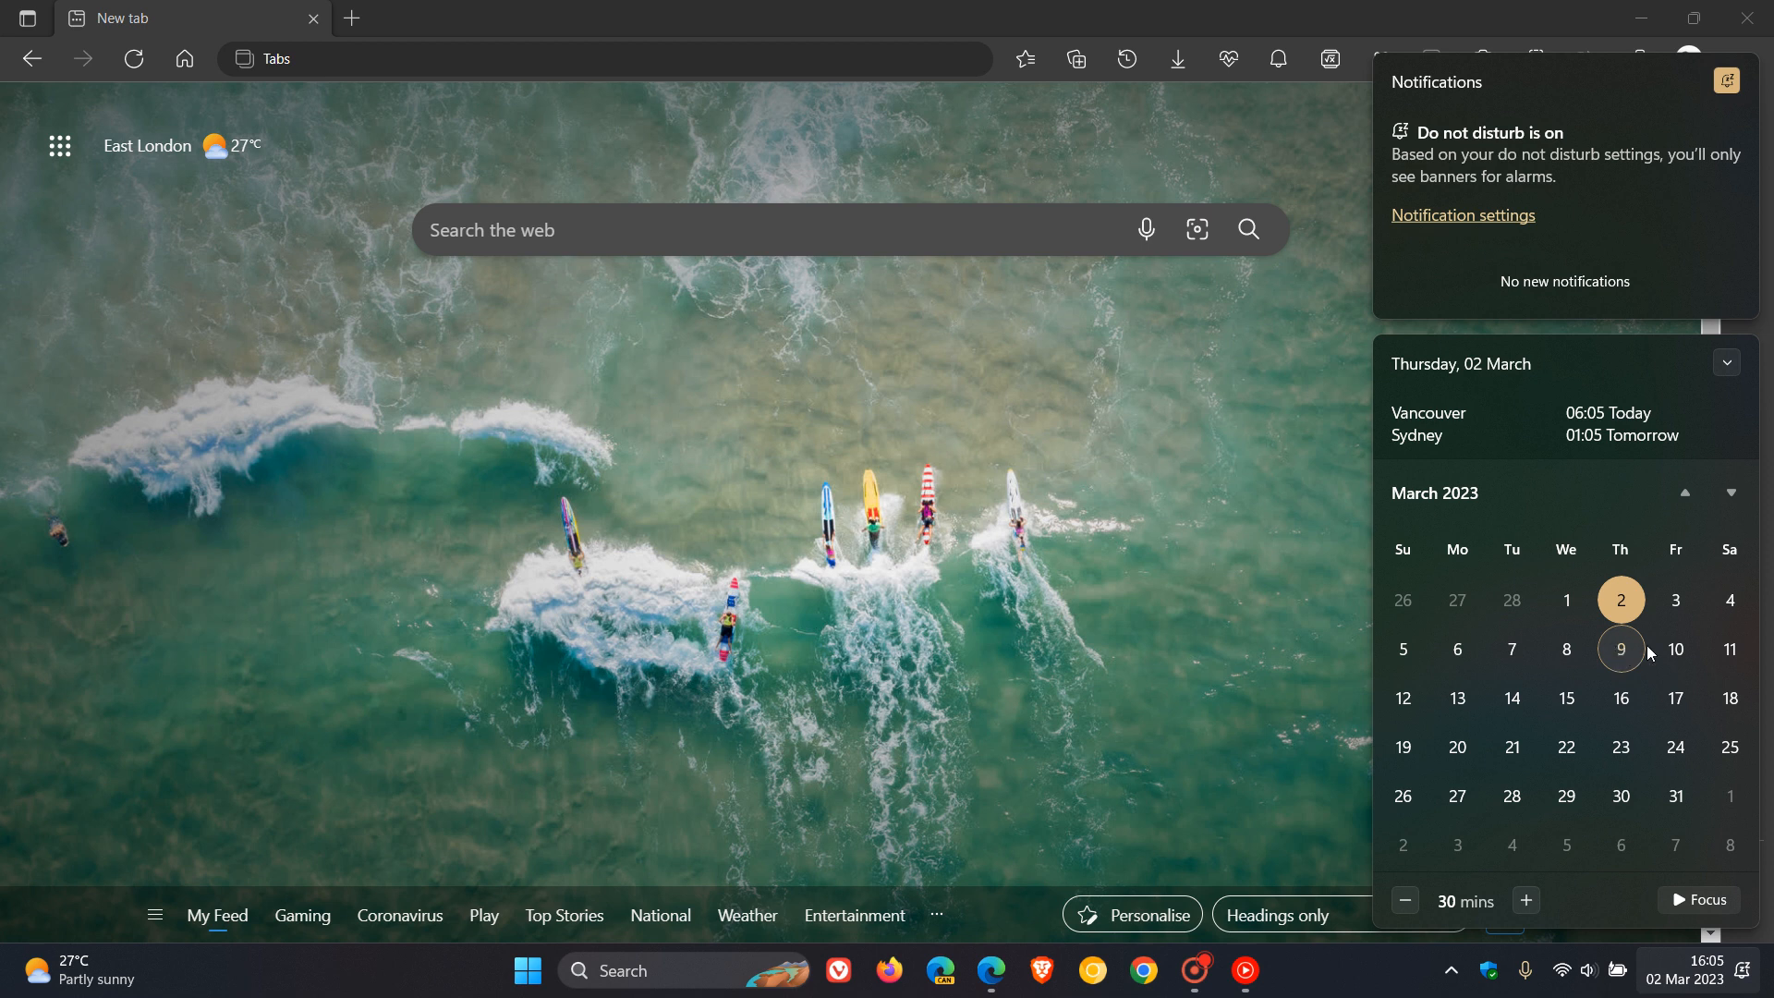
{"action": "mouse_move", "coordinate": [1033, 442]}
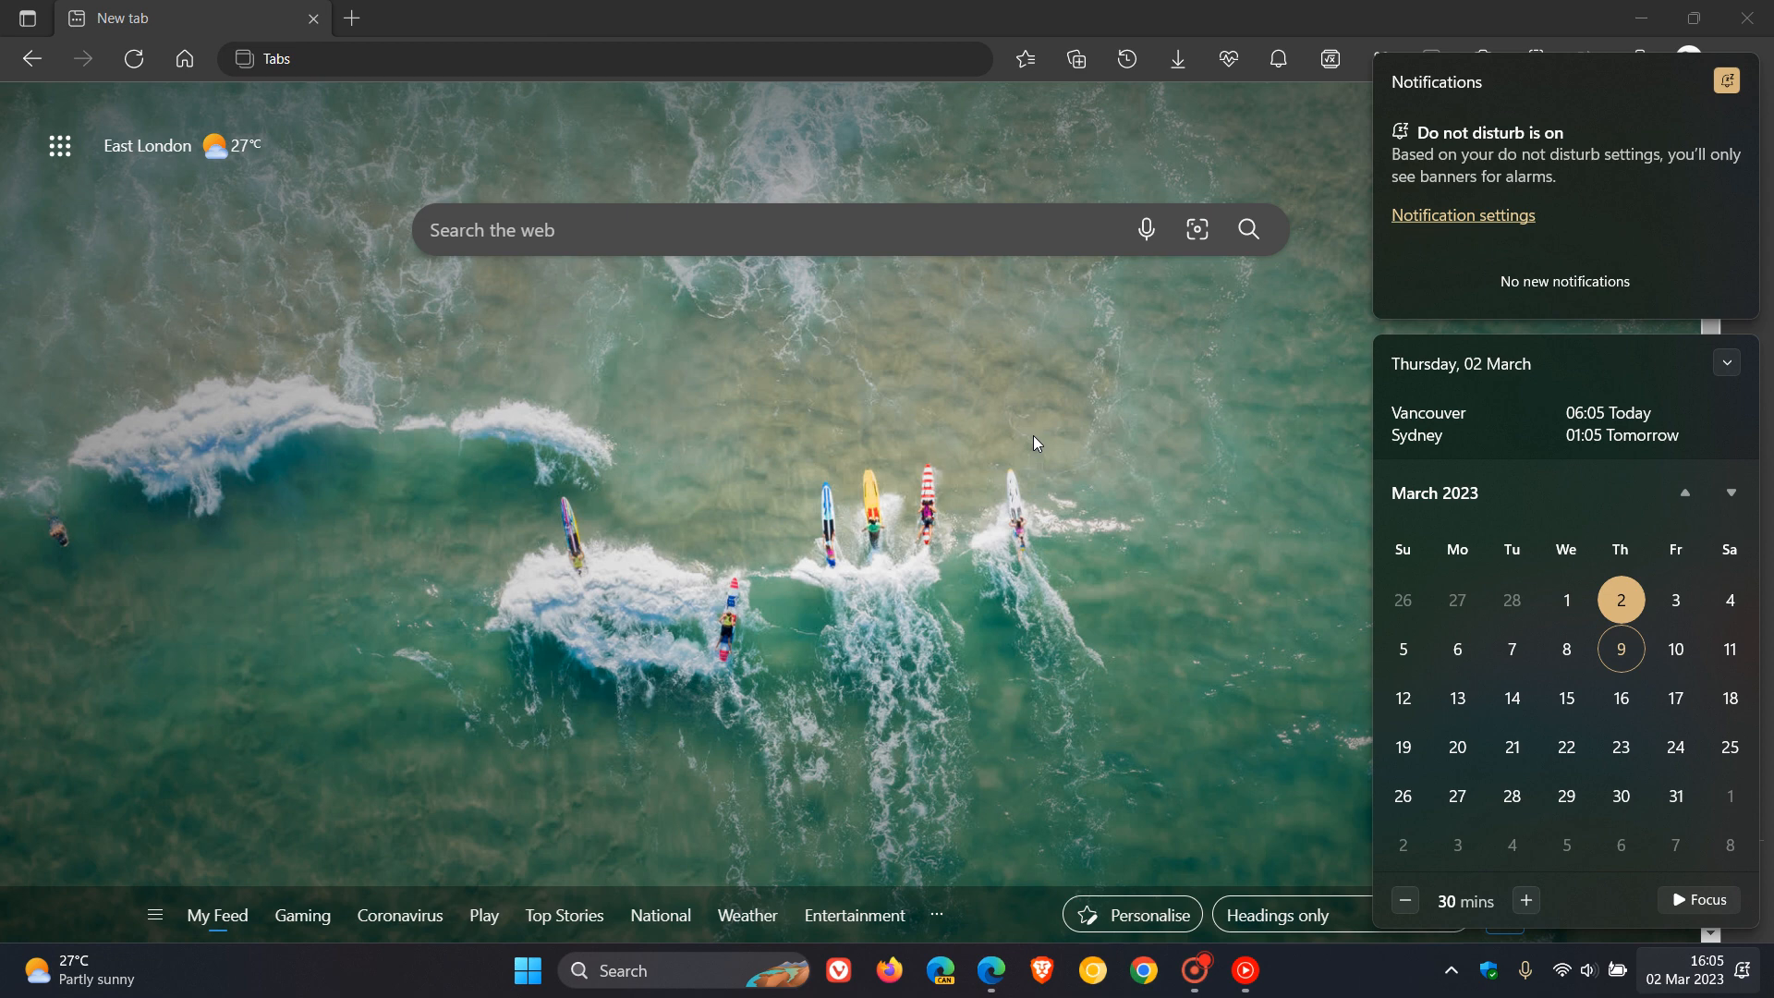
{"action": "left_click", "coordinate": [976, 423]}
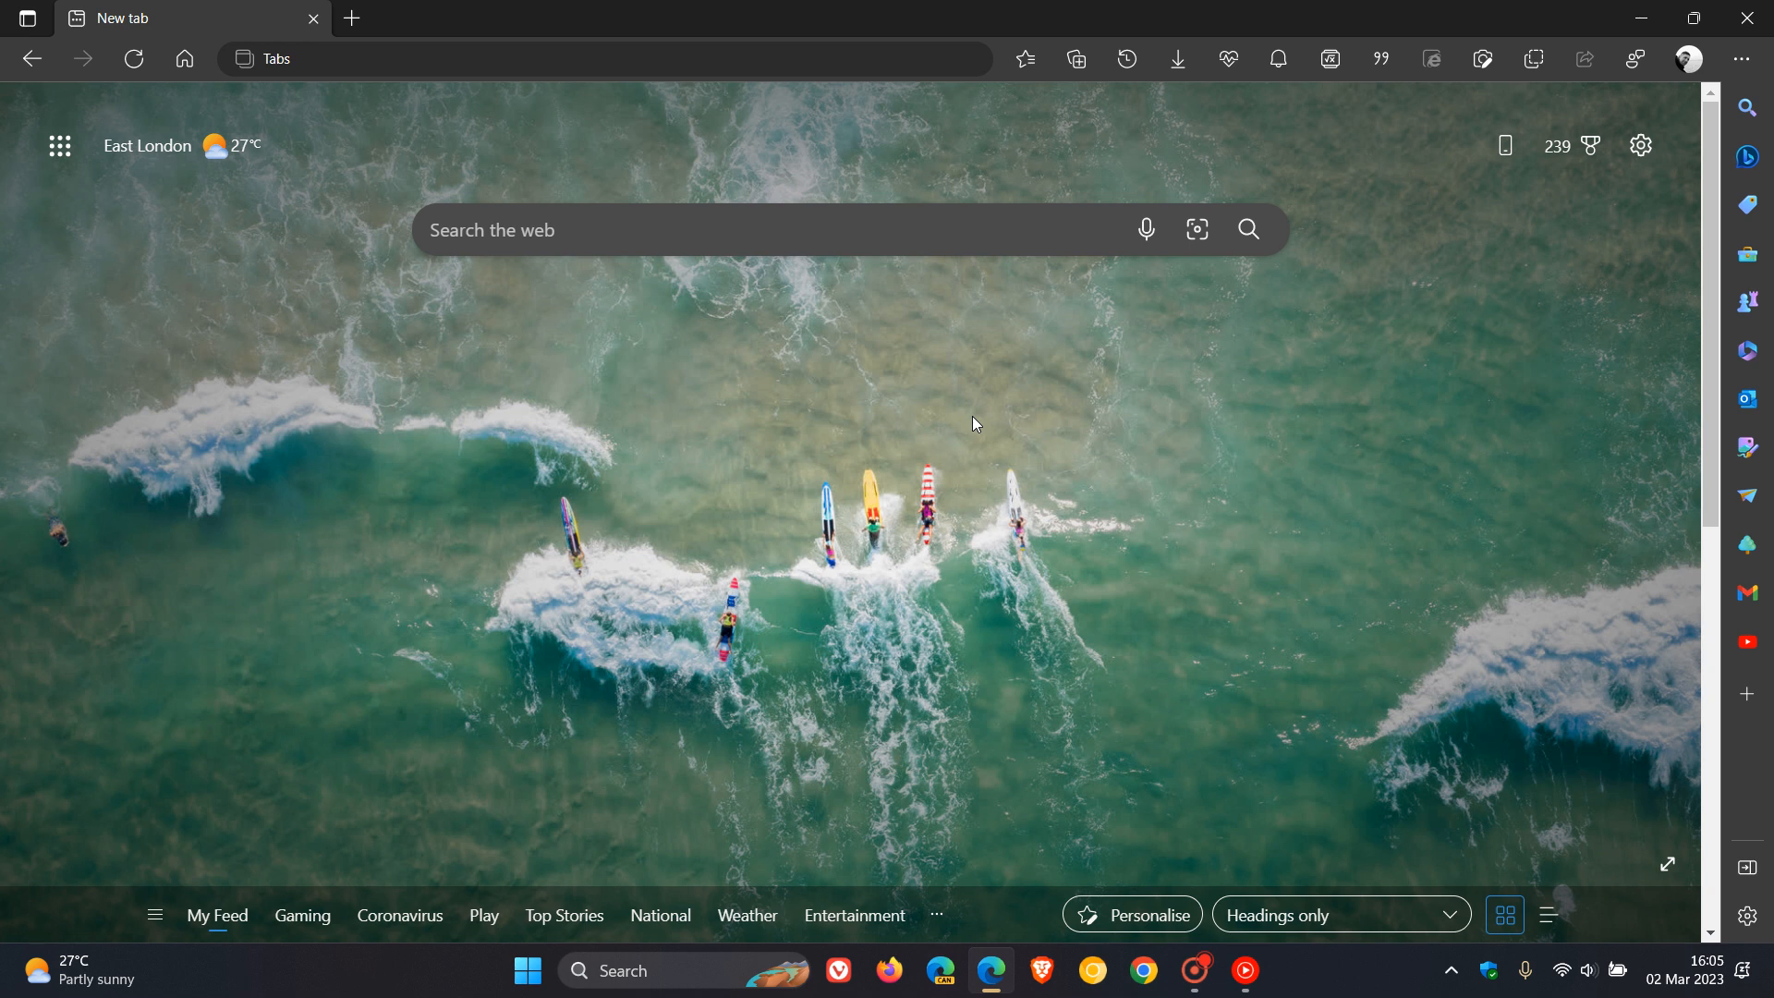
{"action": "mouse_move", "coordinate": [1140, 440]}
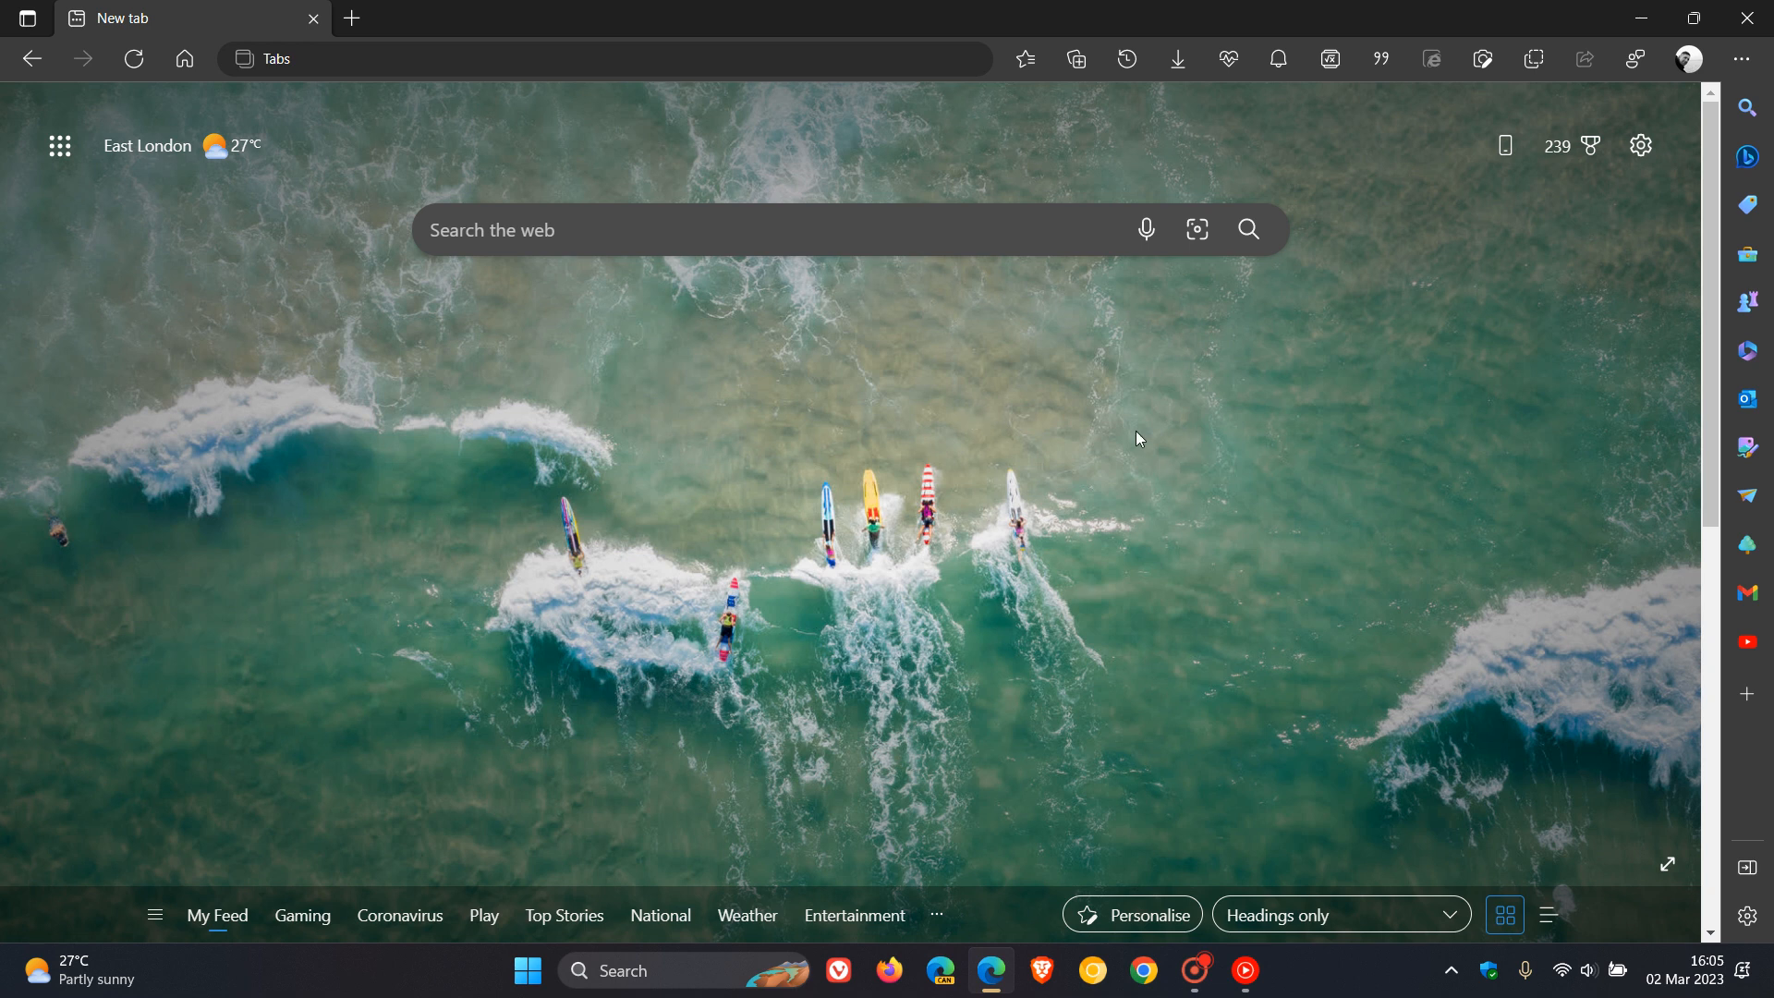